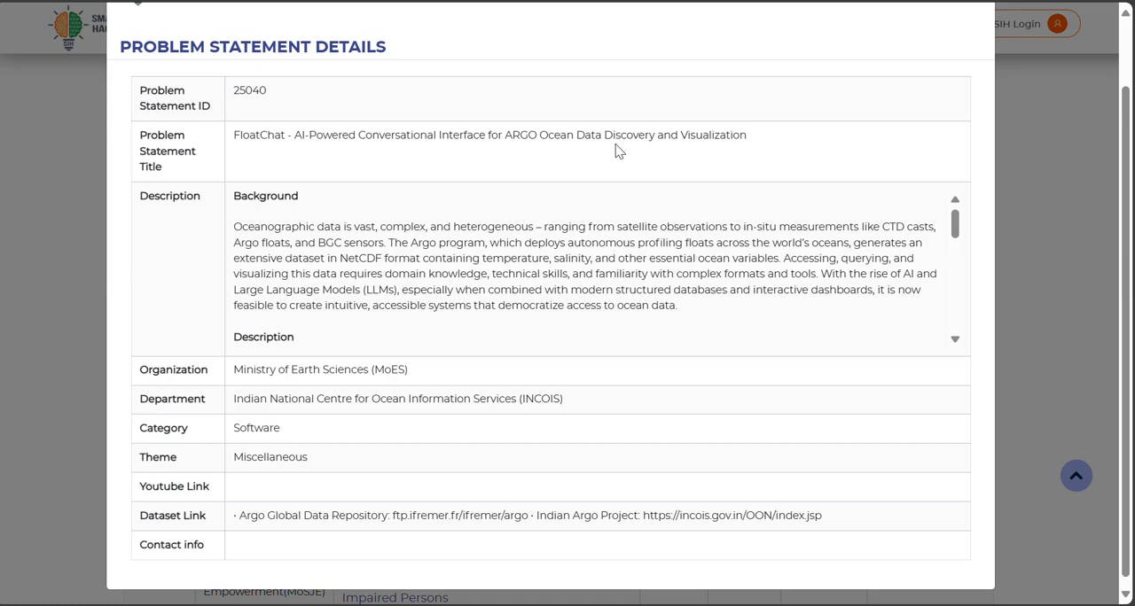
pyautogui.moveTo(566, 149)
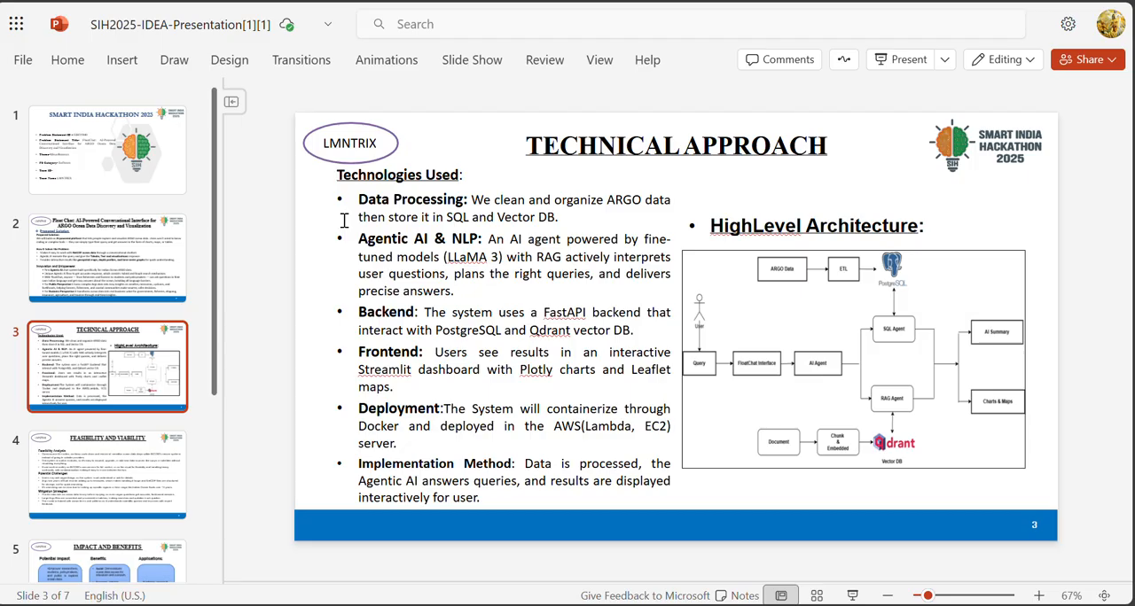
pyautogui.moveTo(131, 113)
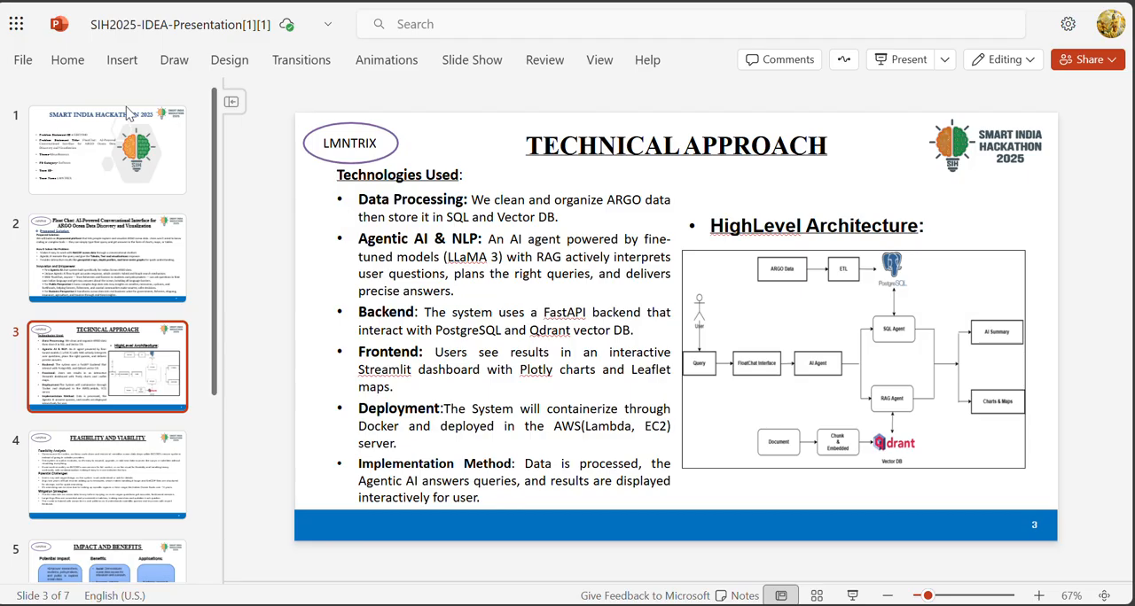
# Step: Return to the title slide listing problem statement SIH25040, FloatChat and team LMNTRIX
pyautogui.click(106, 149)
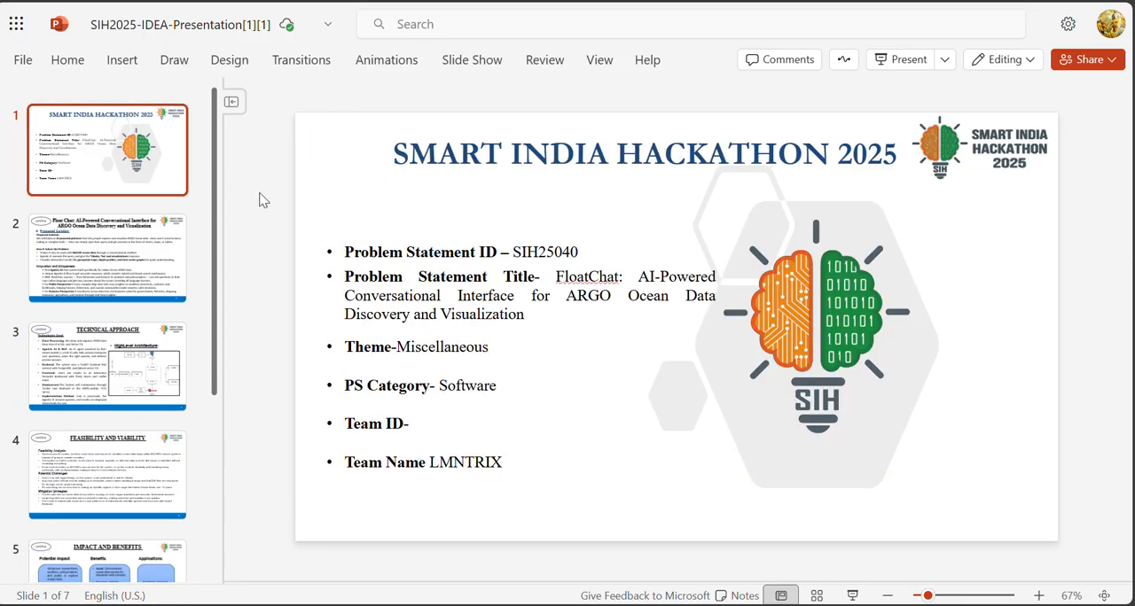
pyautogui.moveTo(269, 201)
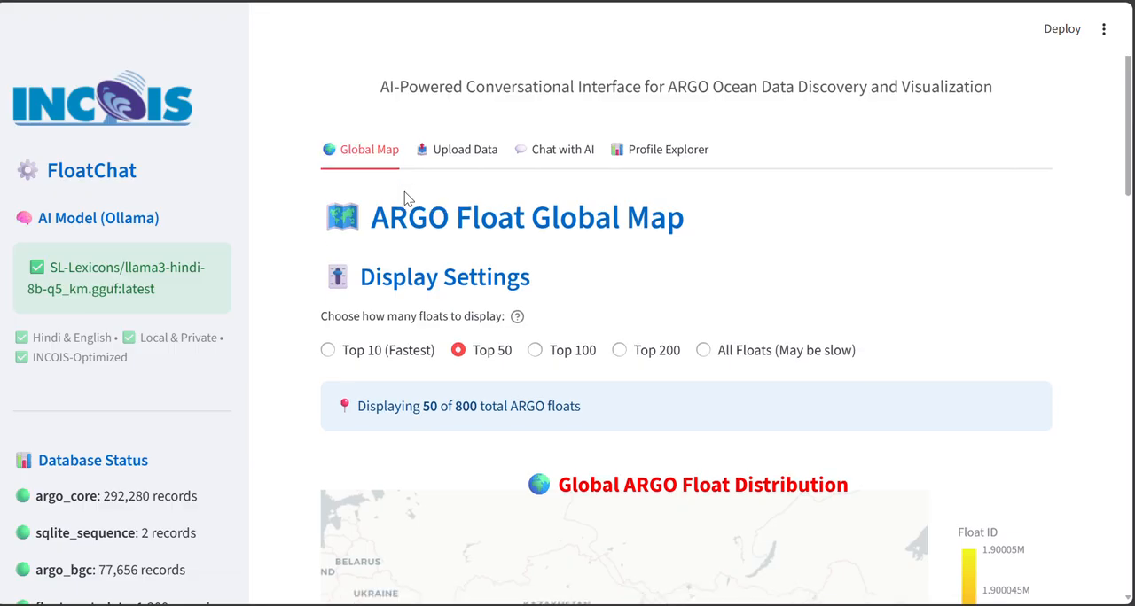
# Step: Review the Global Map and data table, then switch to the ARGO NetCDF upload section showing 851 extracted measurements
pyautogui.scroll(-3)
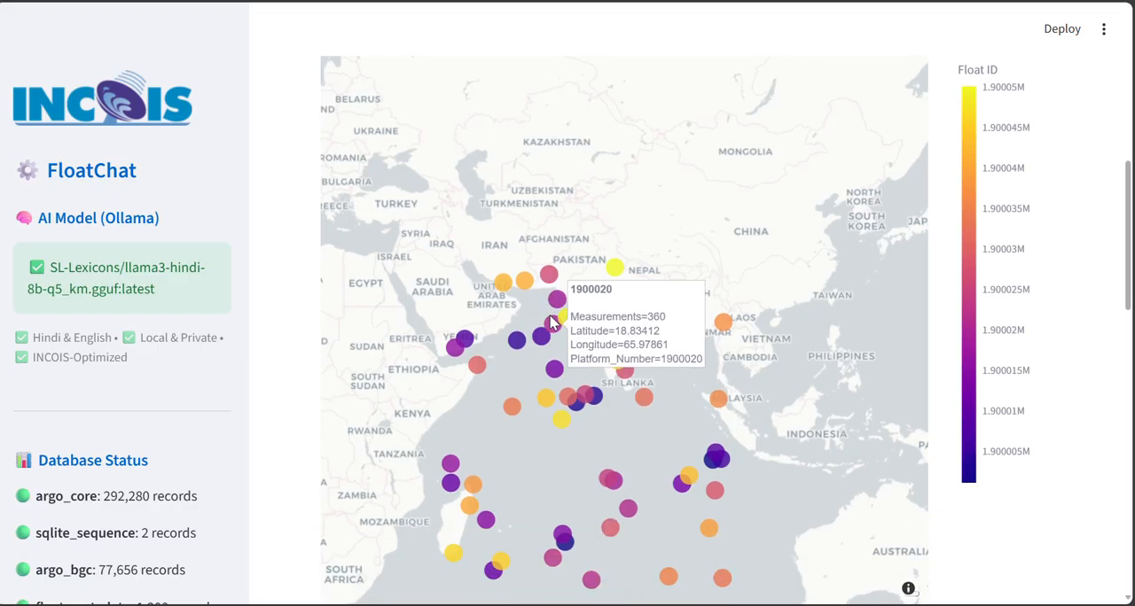
pyautogui.moveTo(570, 420)
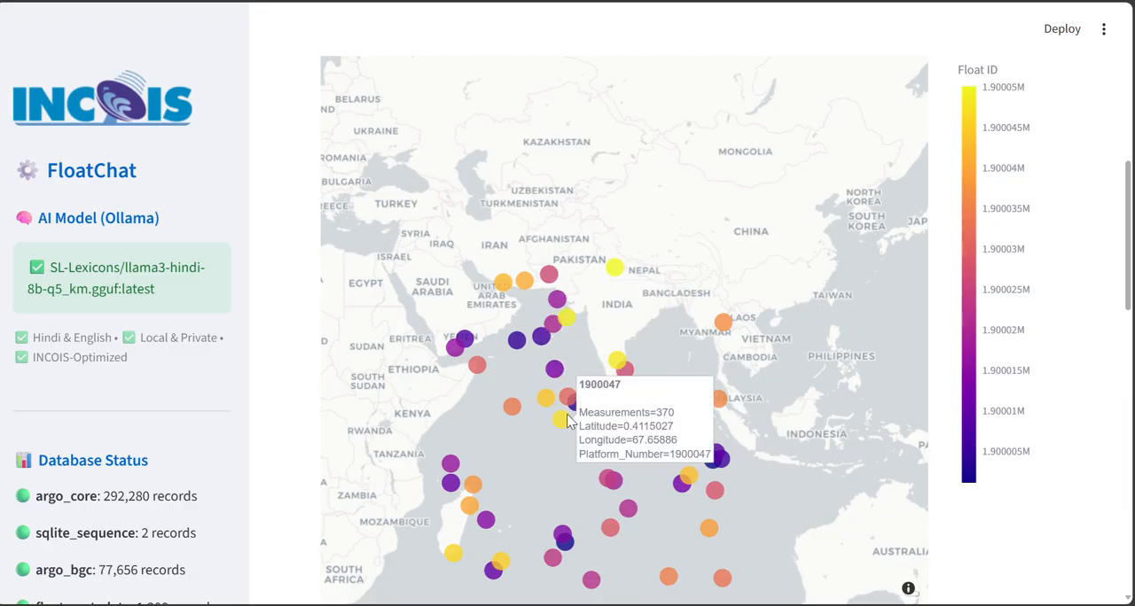
pyautogui.scroll(-3)
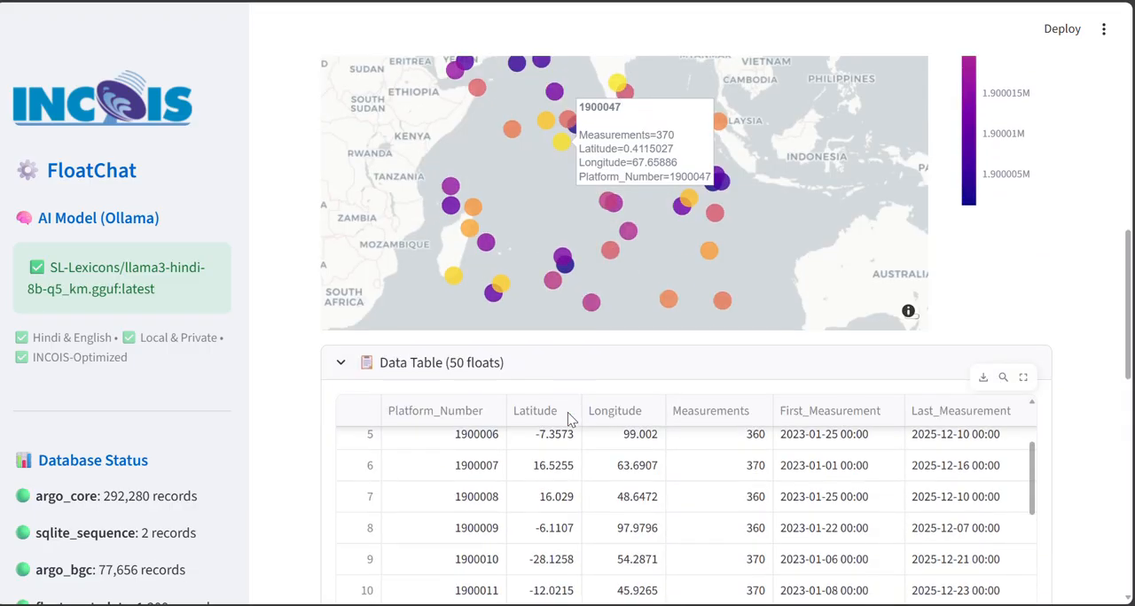
pyautogui.scroll(-3)
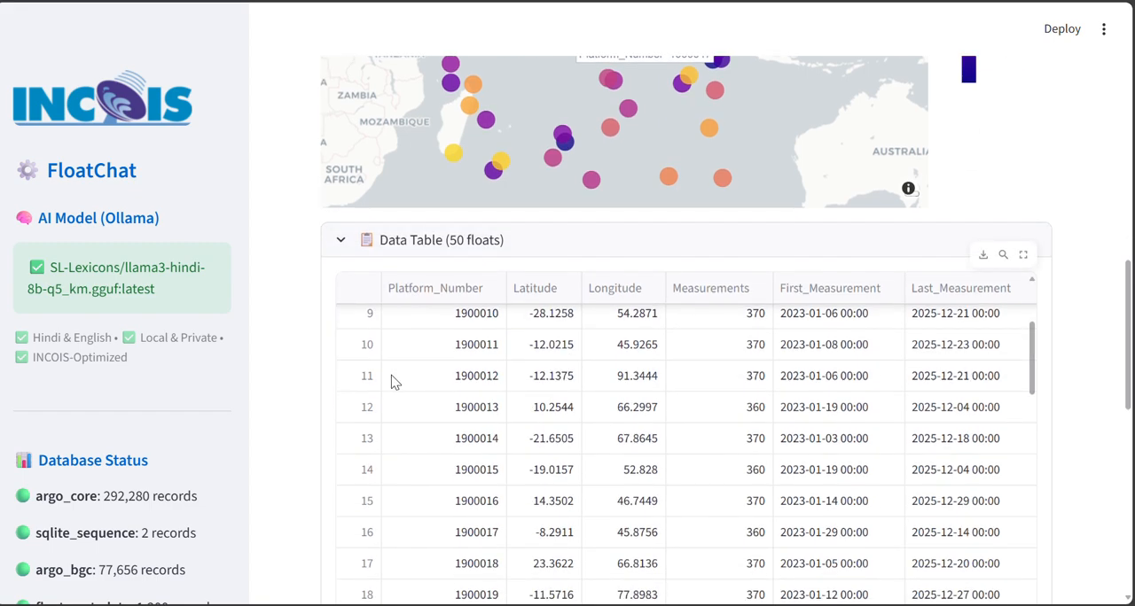
pyautogui.scroll(3)
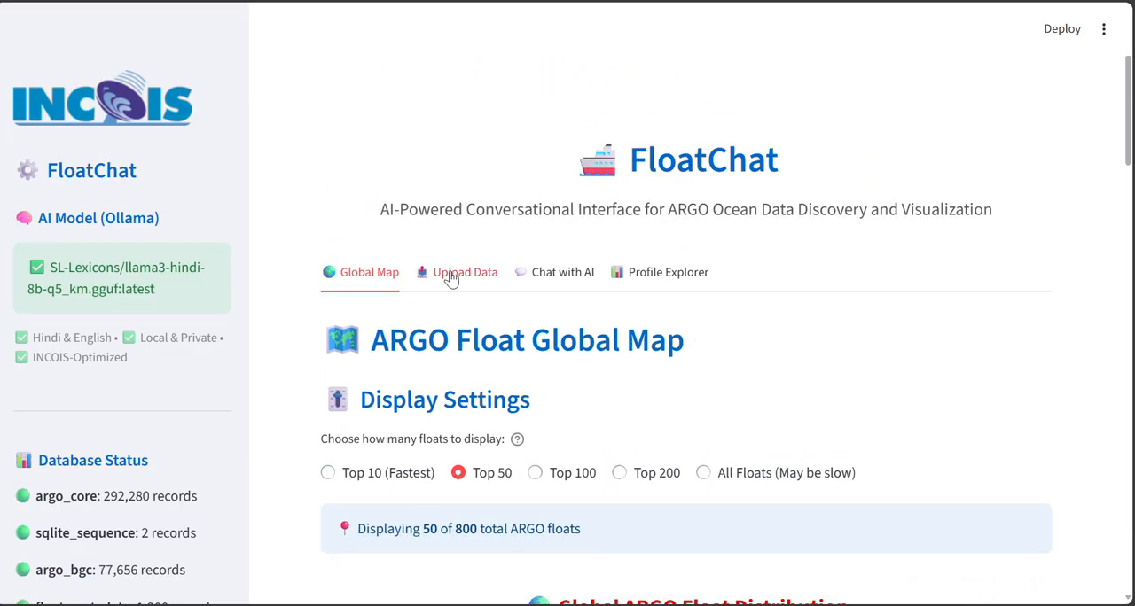
pyautogui.click(465, 272)
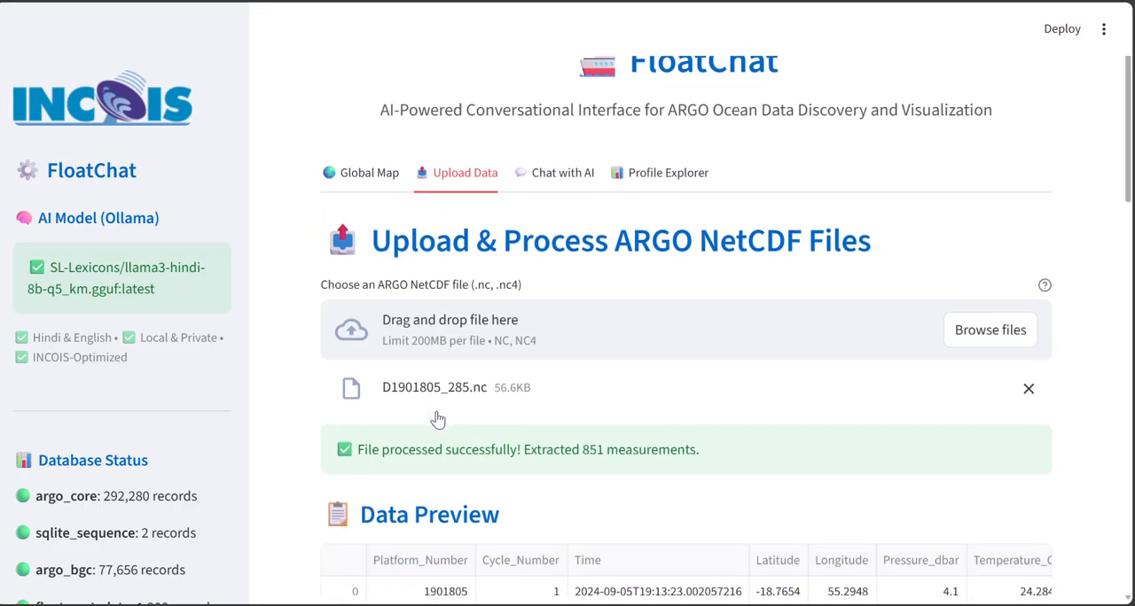
pyautogui.scroll(-3)
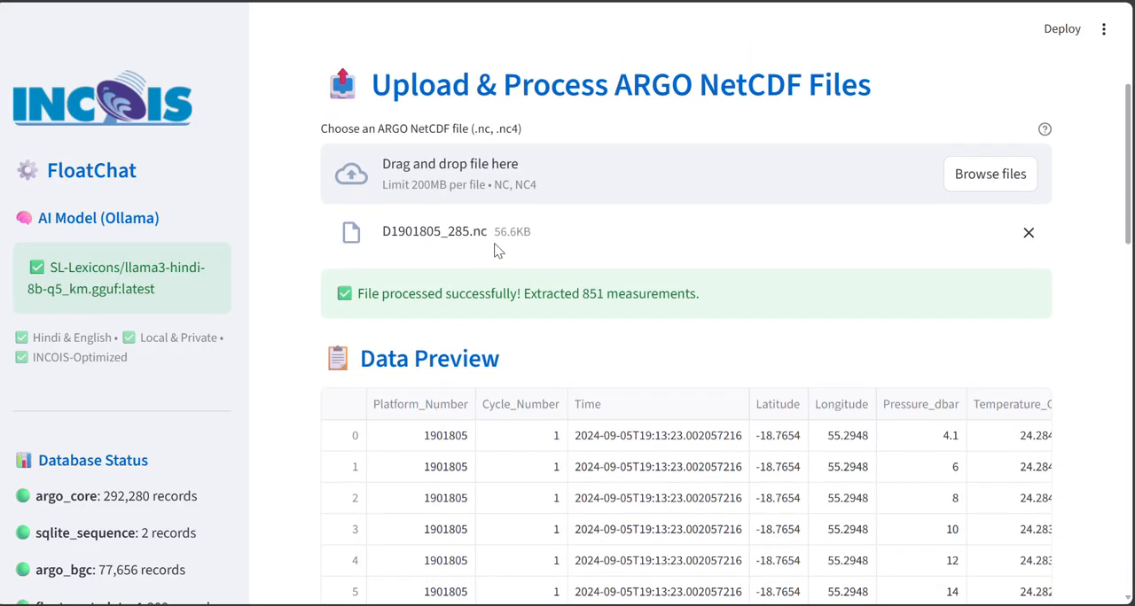
pyautogui.scroll(-3)
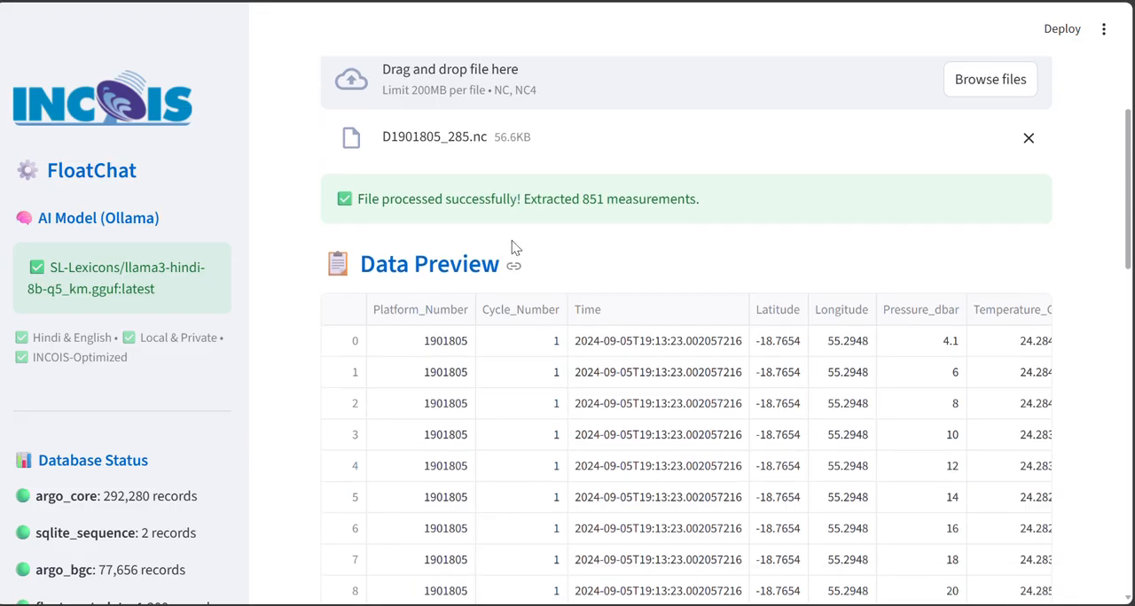
pyautogui.scroll(-3)
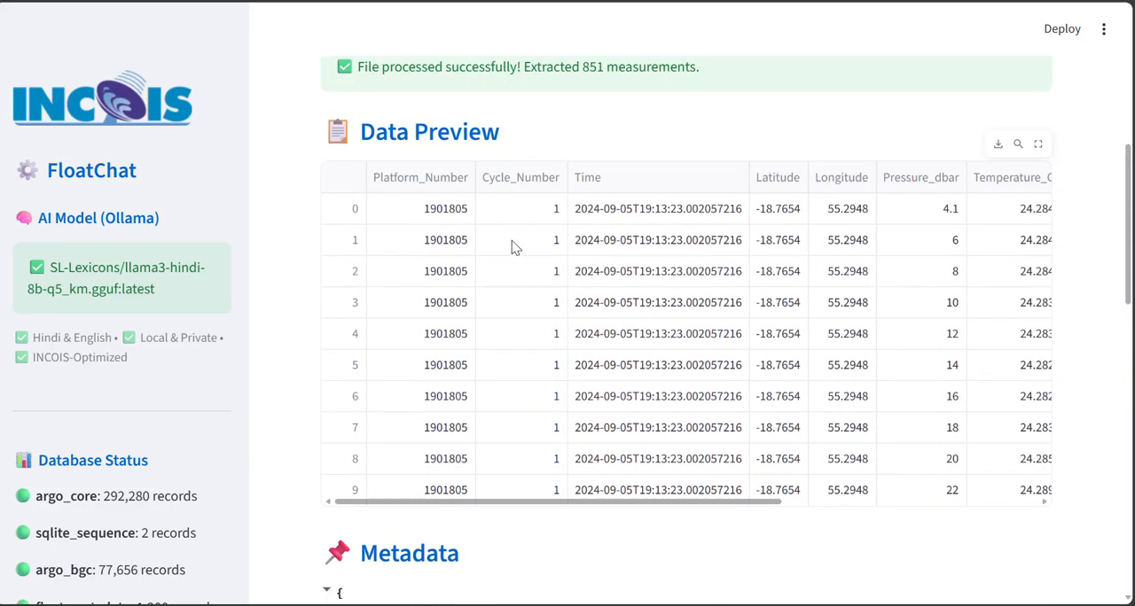
pyautogui.scroll(-3)
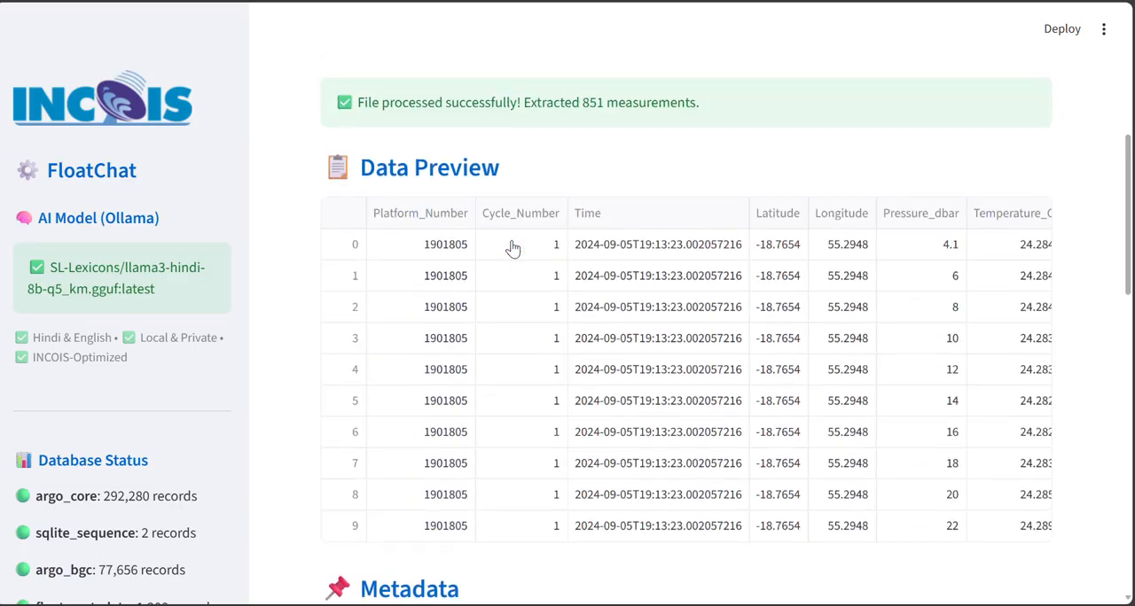
pyautogui.scroll(-3)
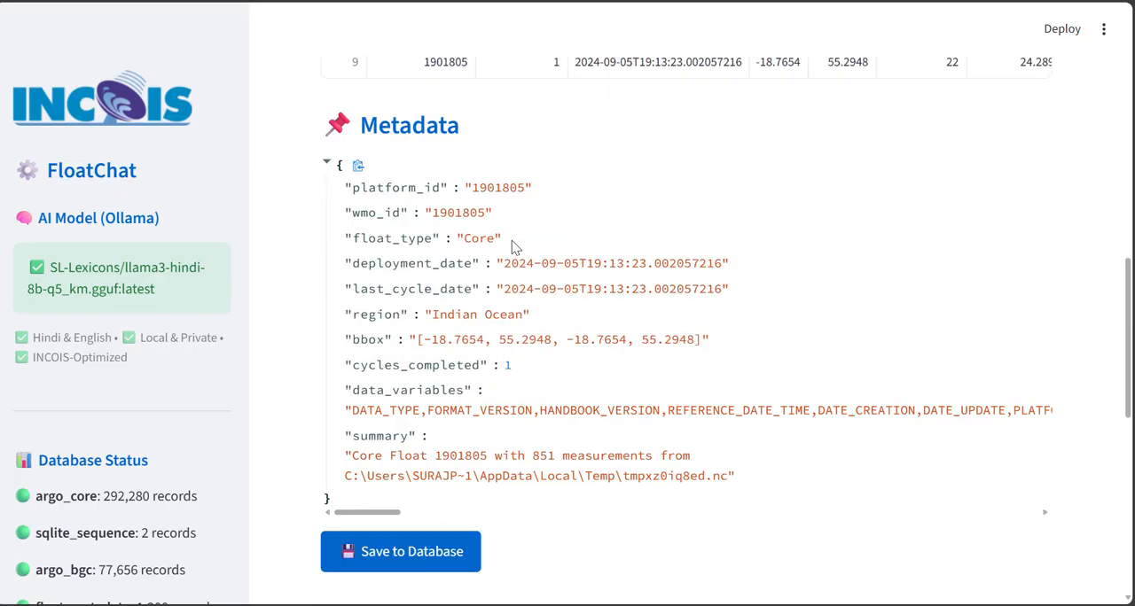
pyautogui.scroll(-3)
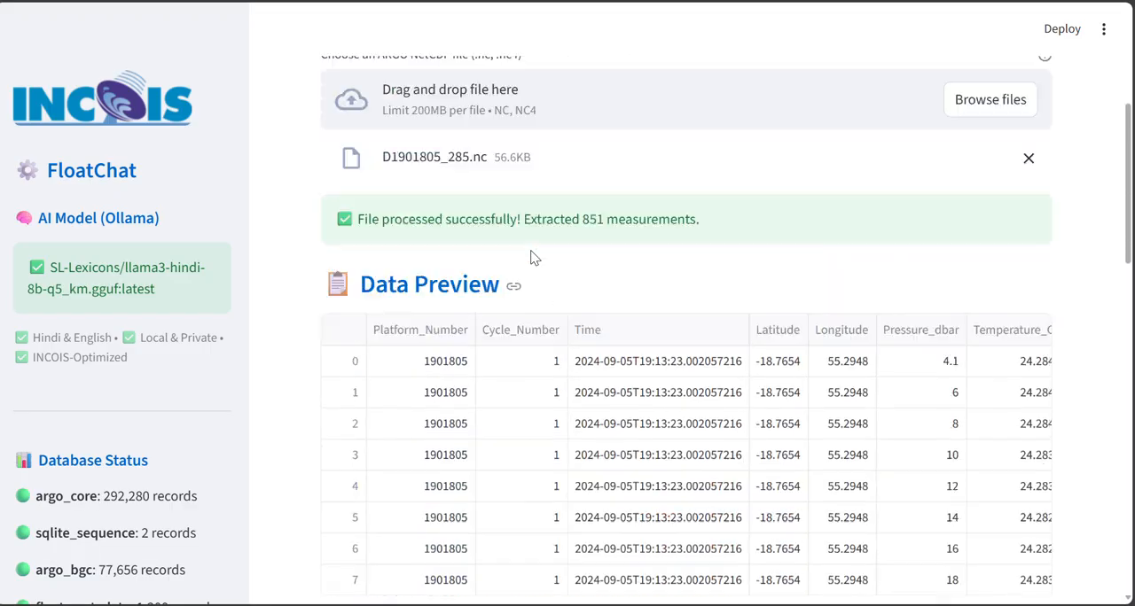
# Step: Submit the Hindi query for float 1900001's temperature profile to FloatChat AI
pyautogui.click(562, 187)
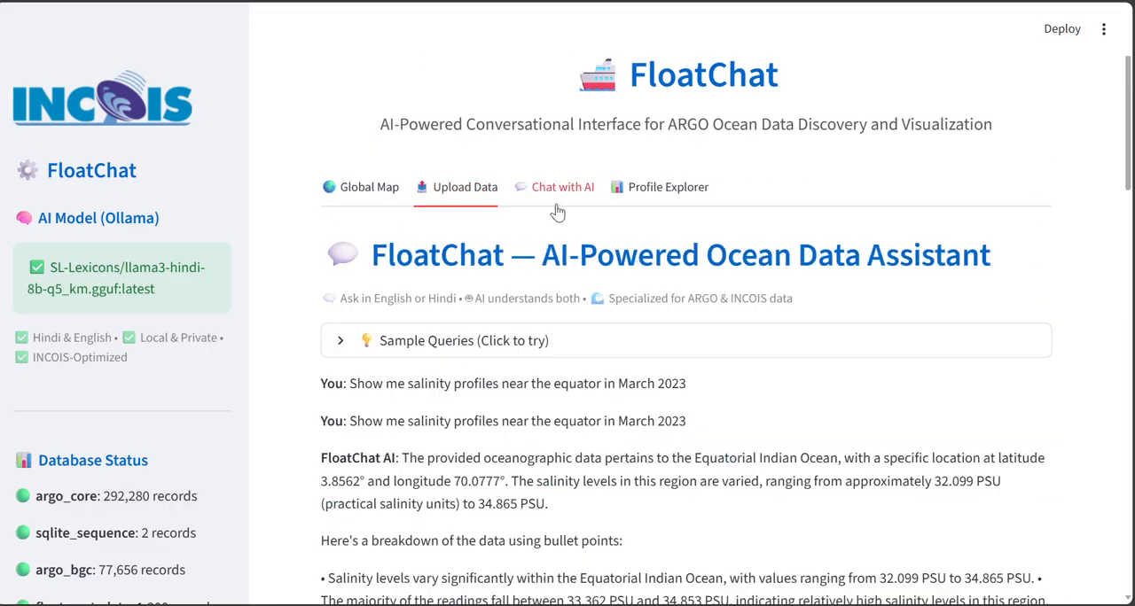
pyautogui.scroll(-3)
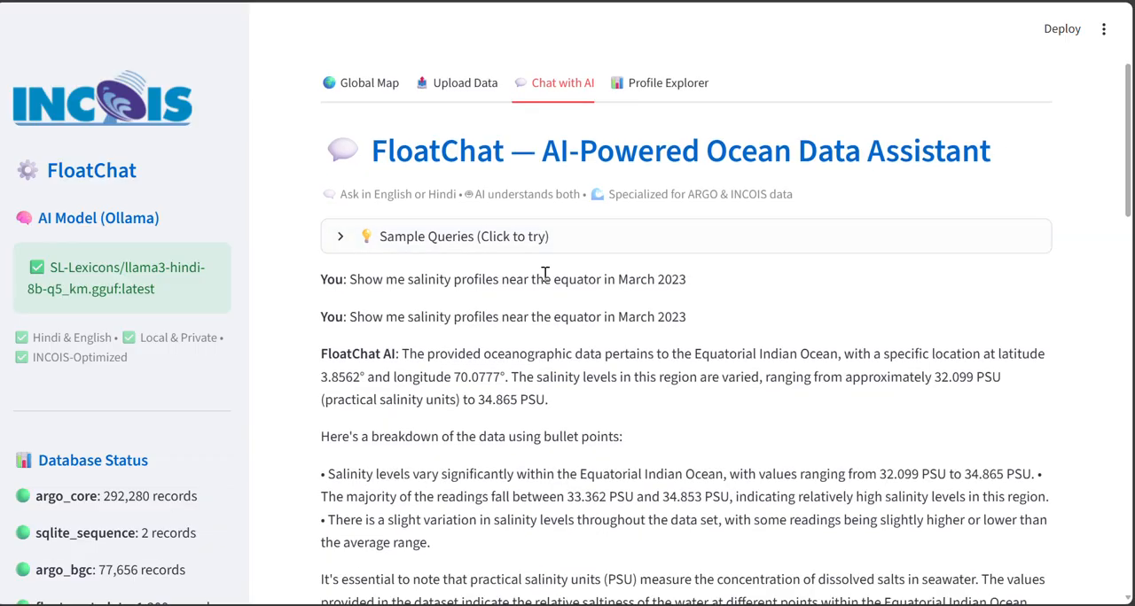
pyautogui.scroll(-3)
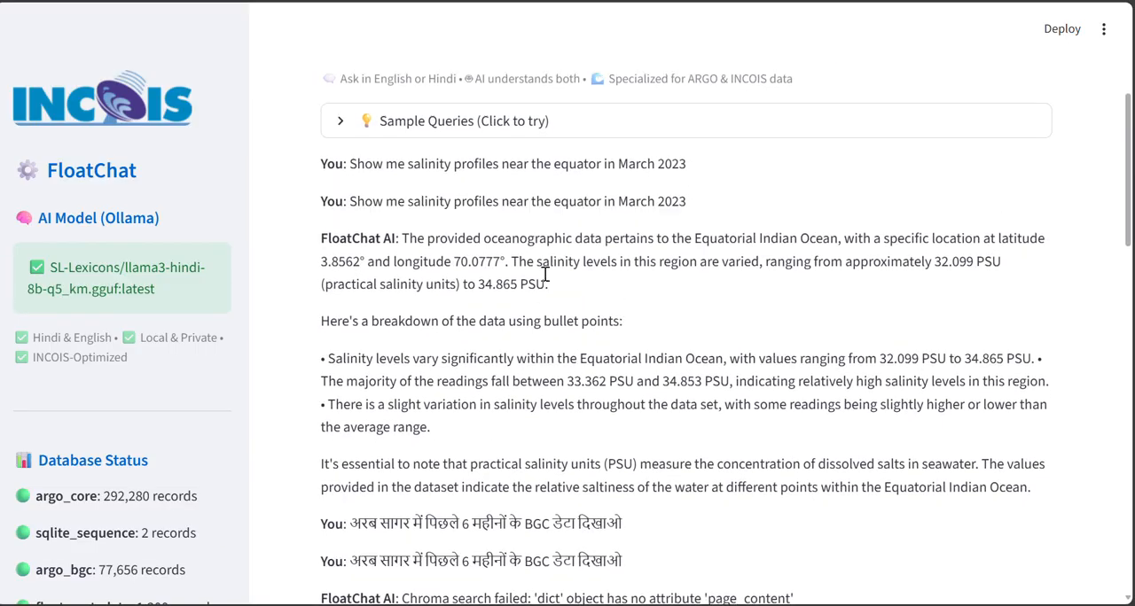
pyautogui.scroll(3)
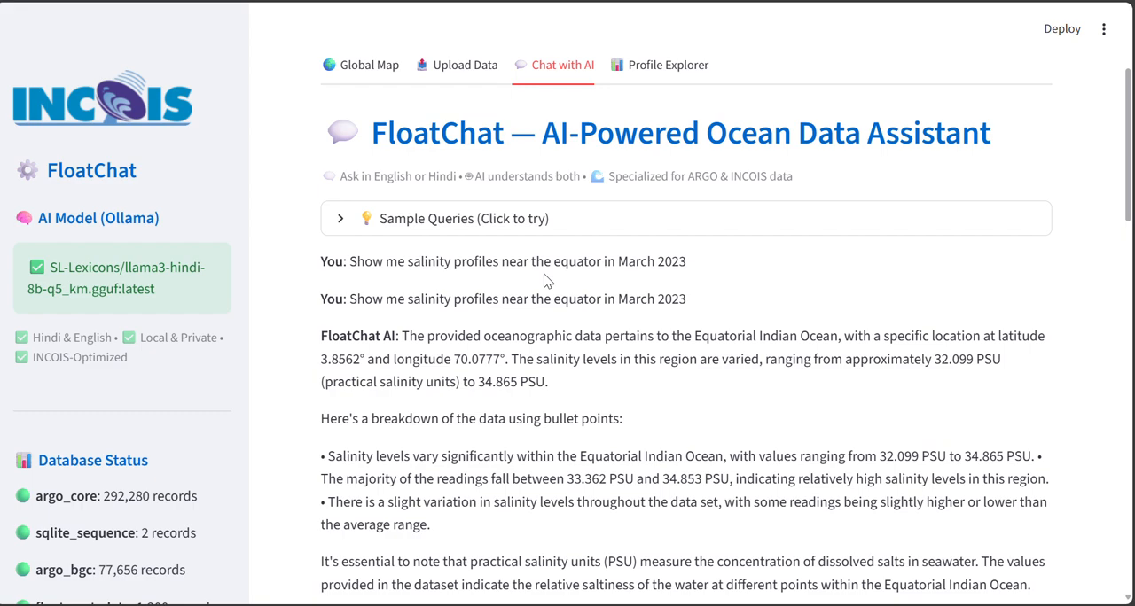
pyautogui.scroll(-3)
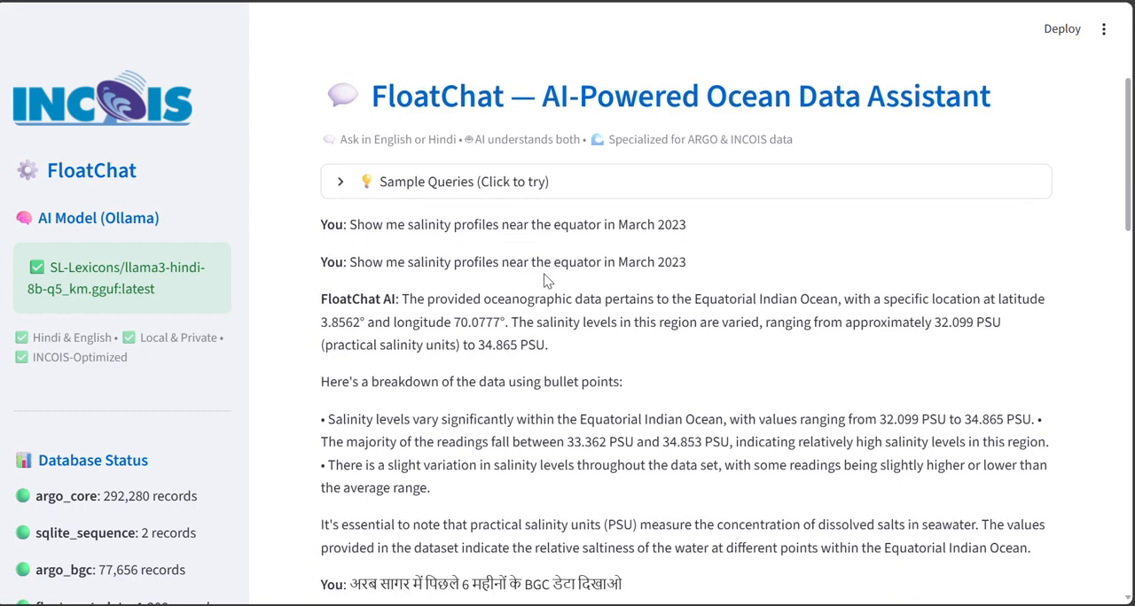
pyautogui.scroll(-3)
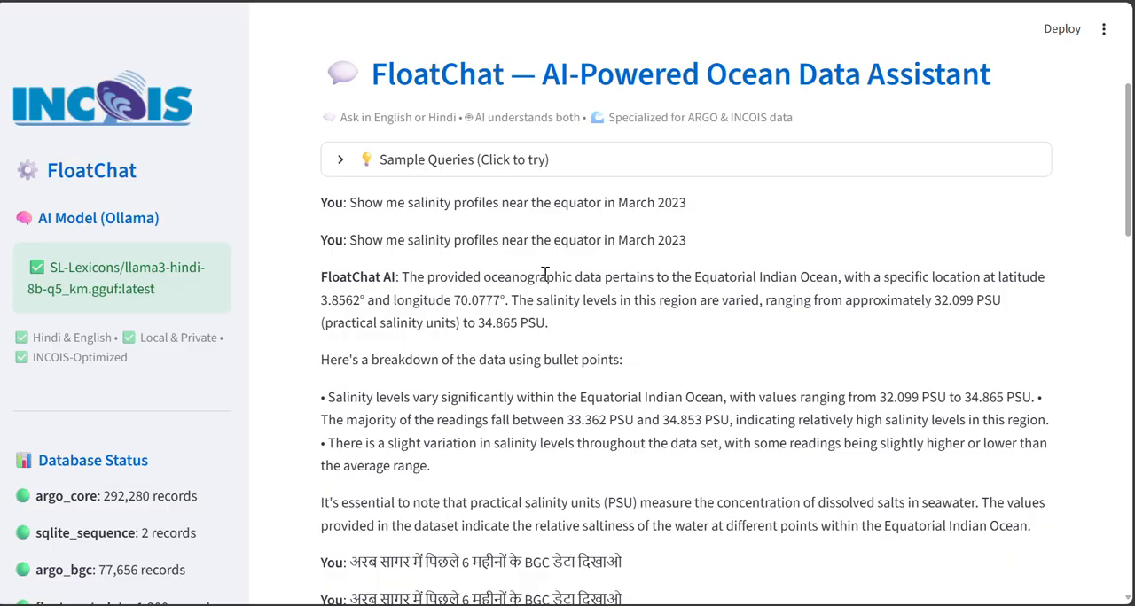
pyautogui.scroll(-3)
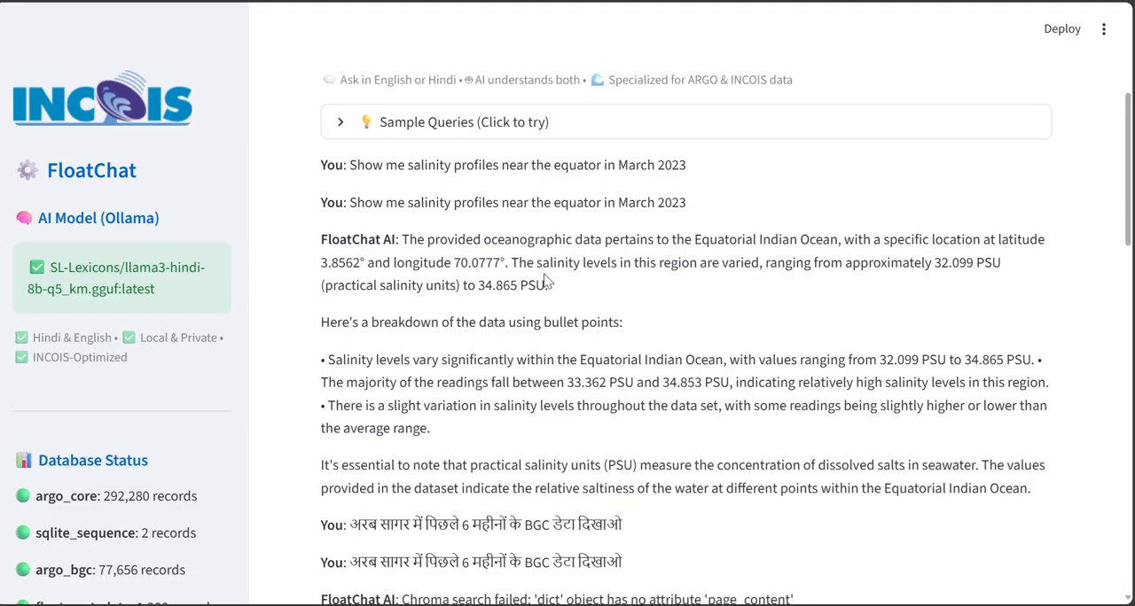
# Step: Review the resulting Temperature vs Depth plot across many cycles and return to the top of the chat
pyautogui.scroll(-3)
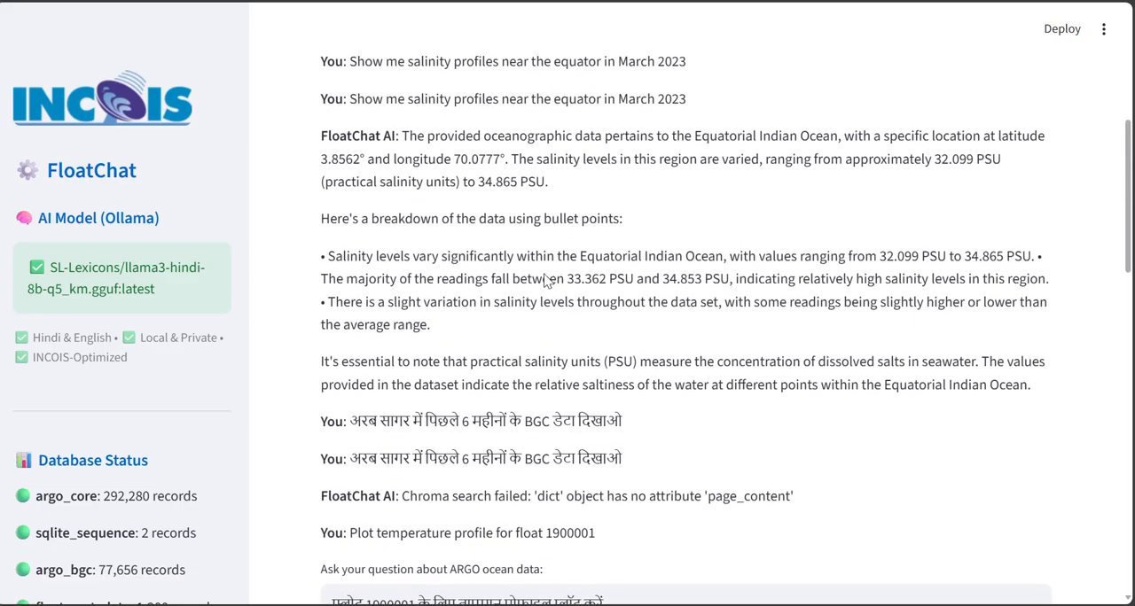
pyautogui.scroll(3)
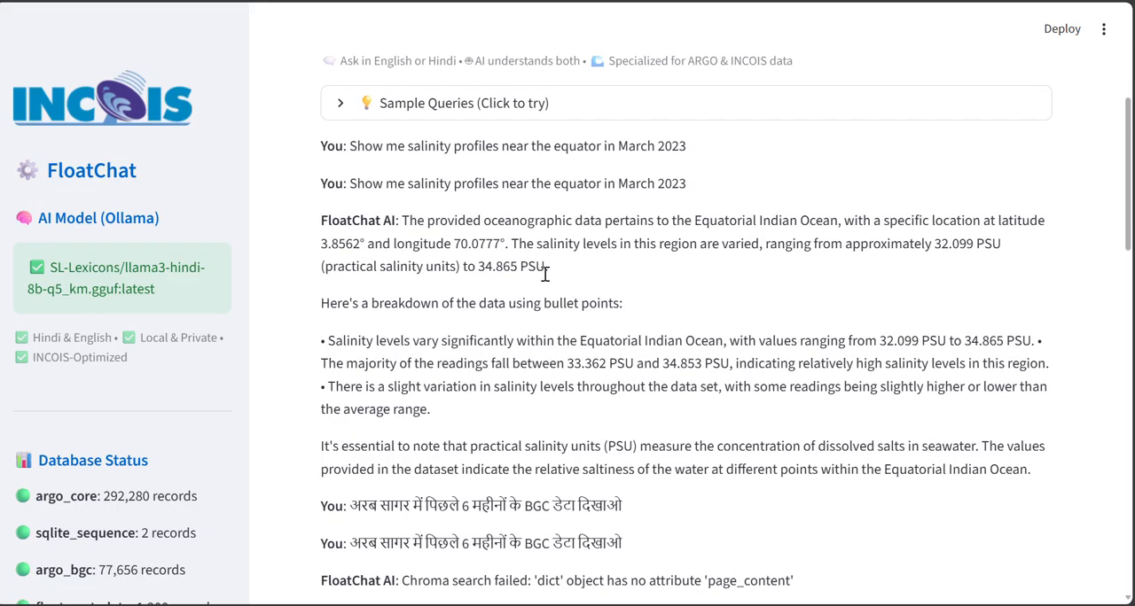
pyautogui.scroll(-3)
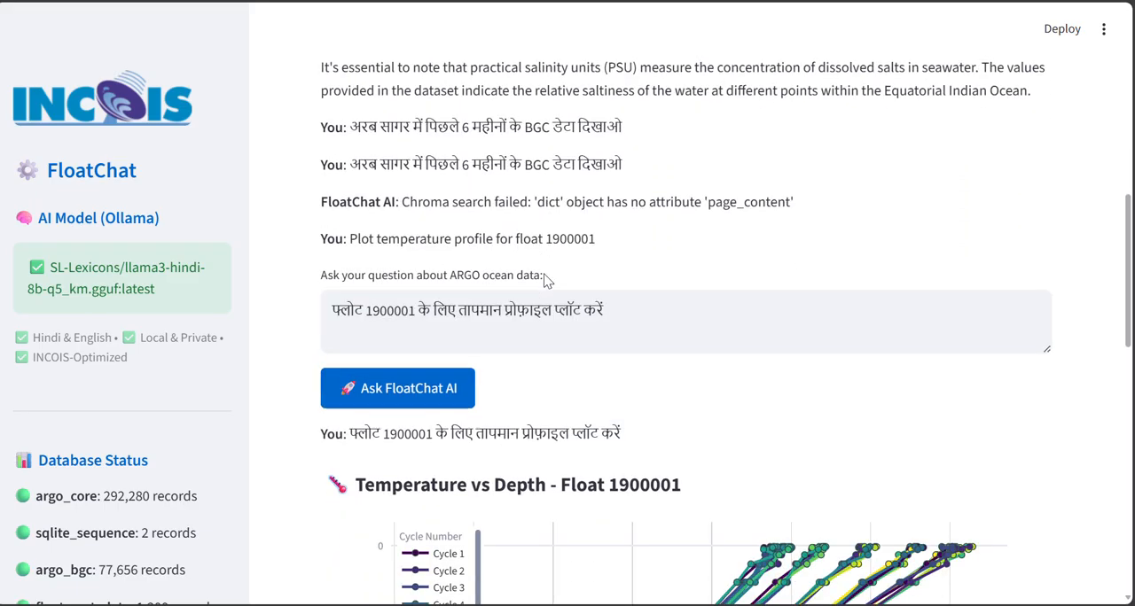
pyautogui.scroll(-3)
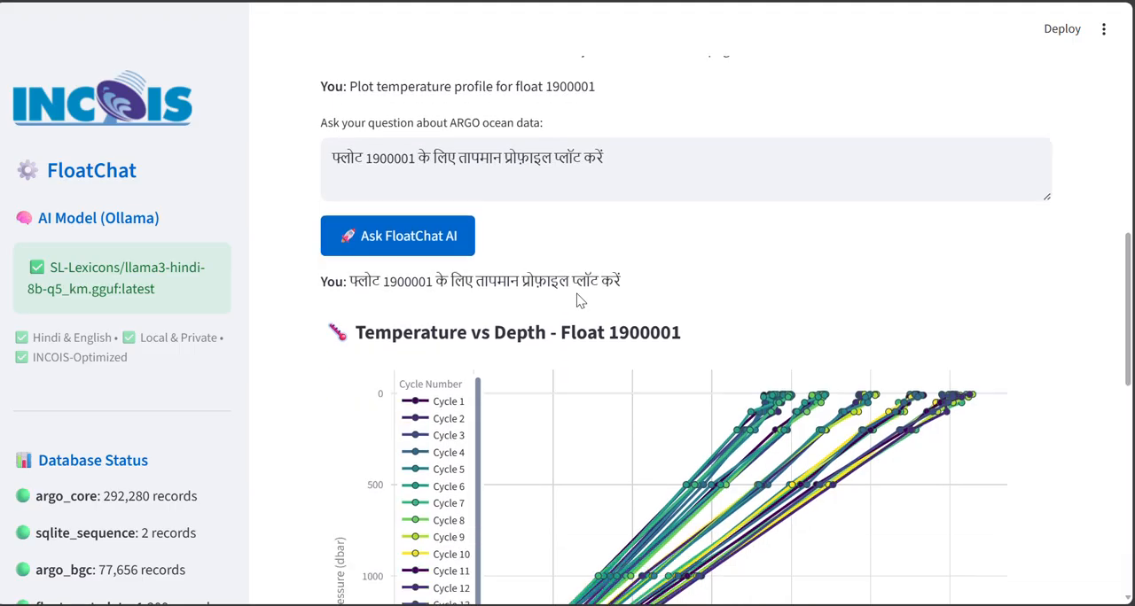
pyautogui.scroll(-3)
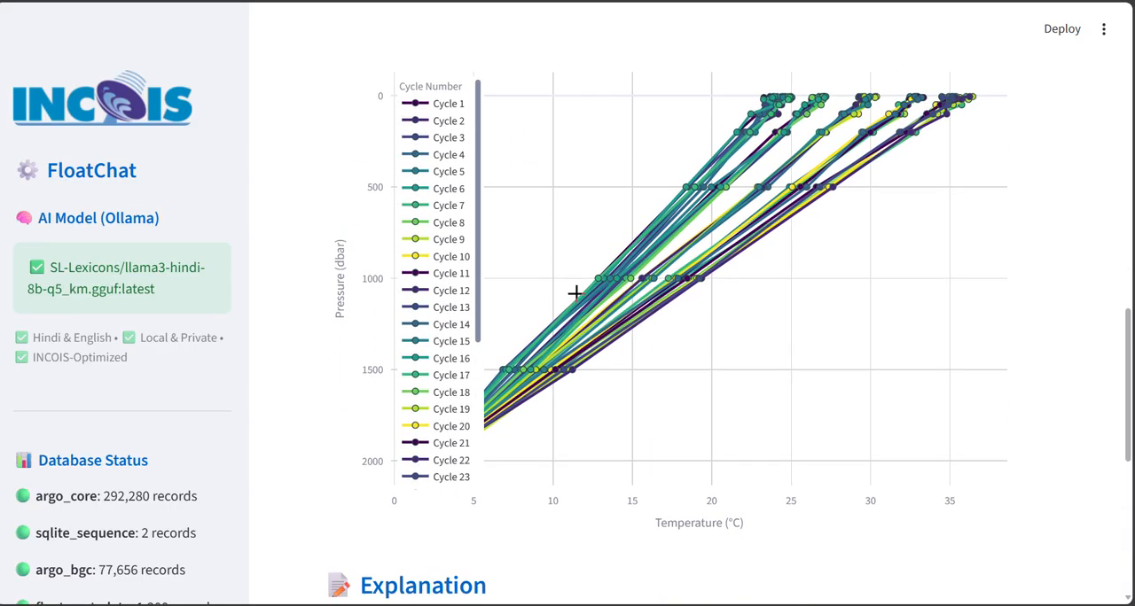
pyautogui.scroll(-3)
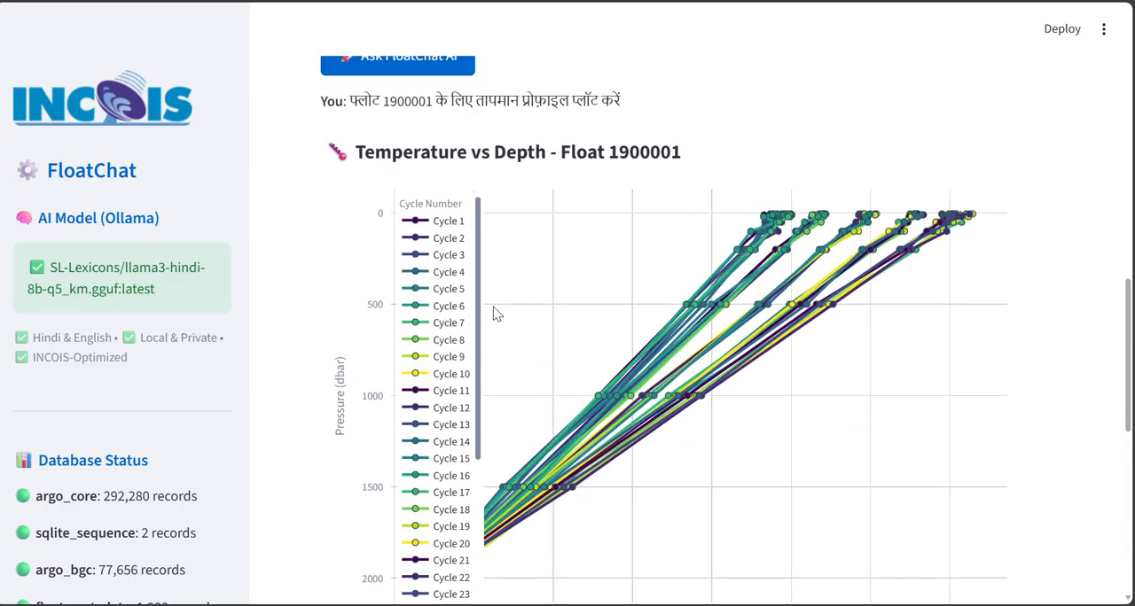
pyautogui.click(562, 241)
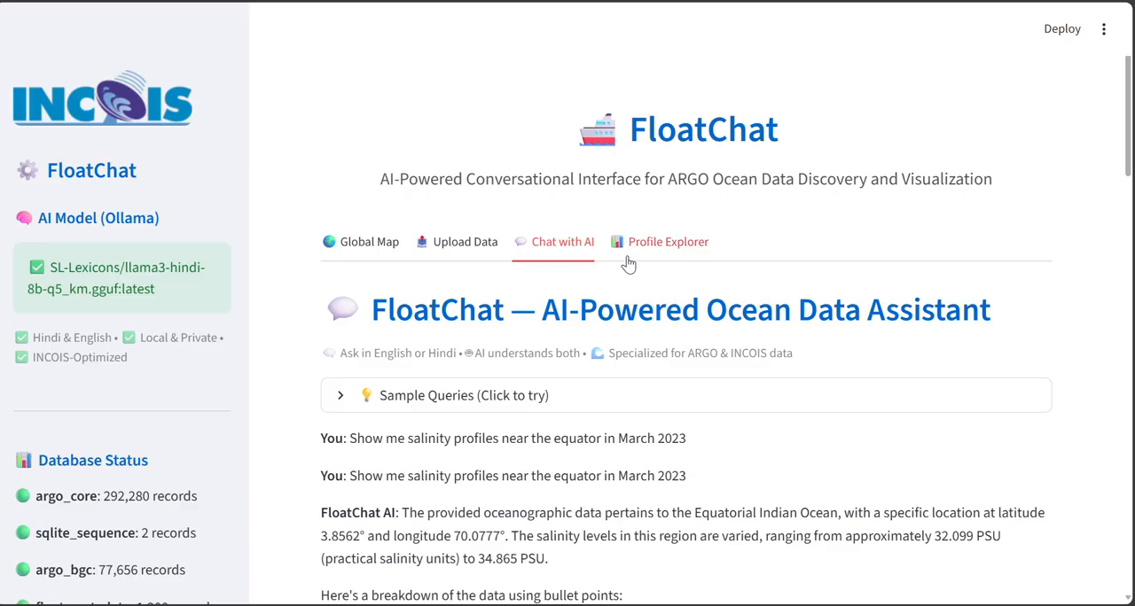
# Step: Show Profile Explorer's temperature and salinity depth profiles for Float 1900001, cycles 1–3, from 370 measurements
pyautogui.click(667, 242)
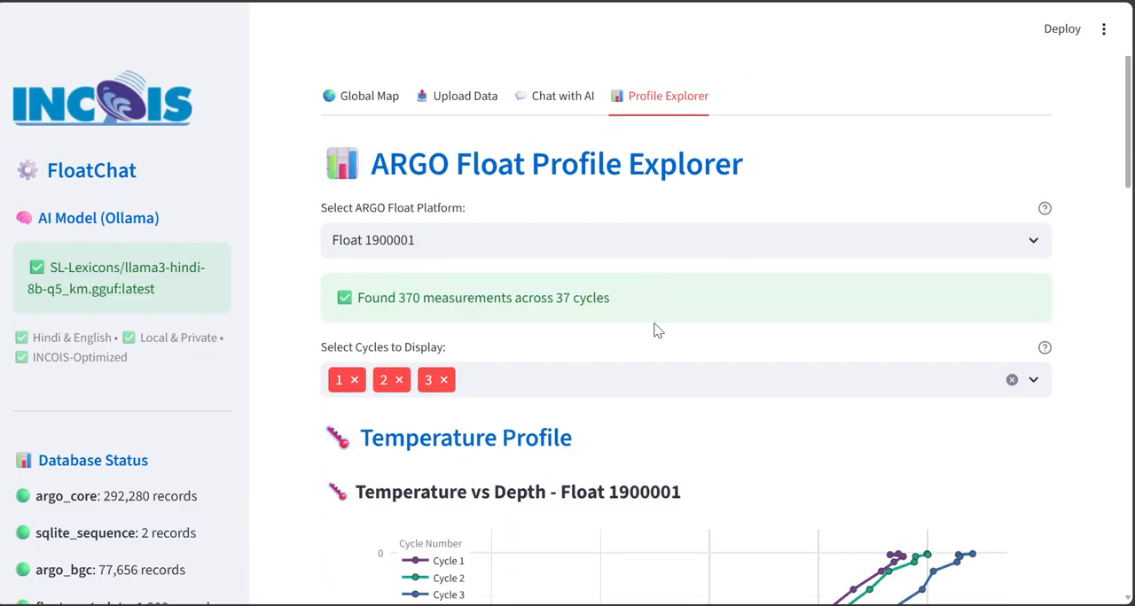
pyautogui.scroll(-3)
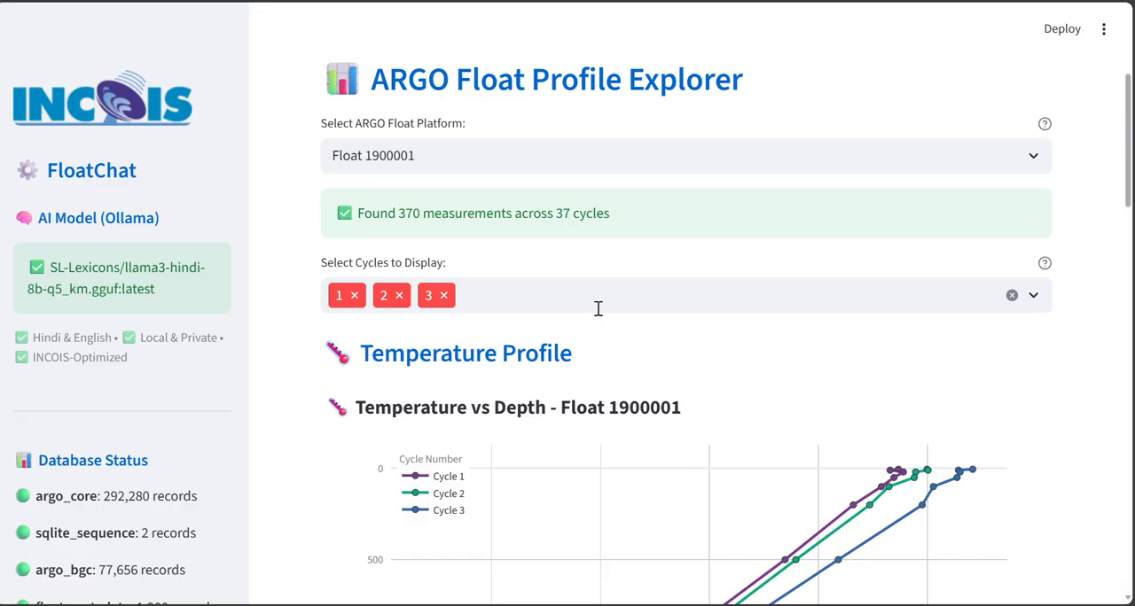
pyautogui.scroll(-3)
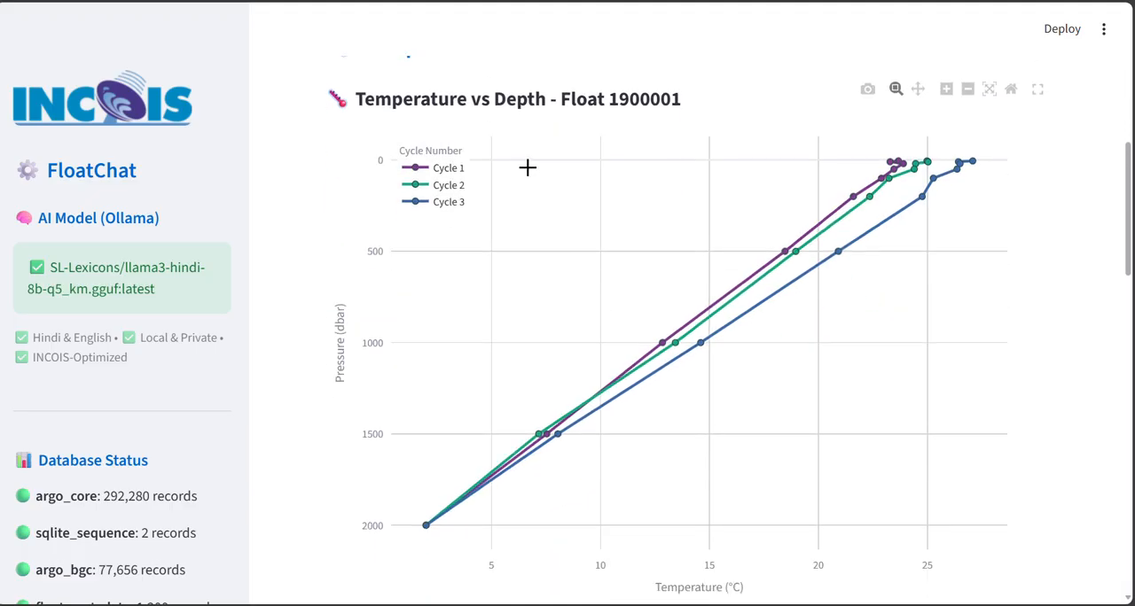
pyautogui.scroll(-3)
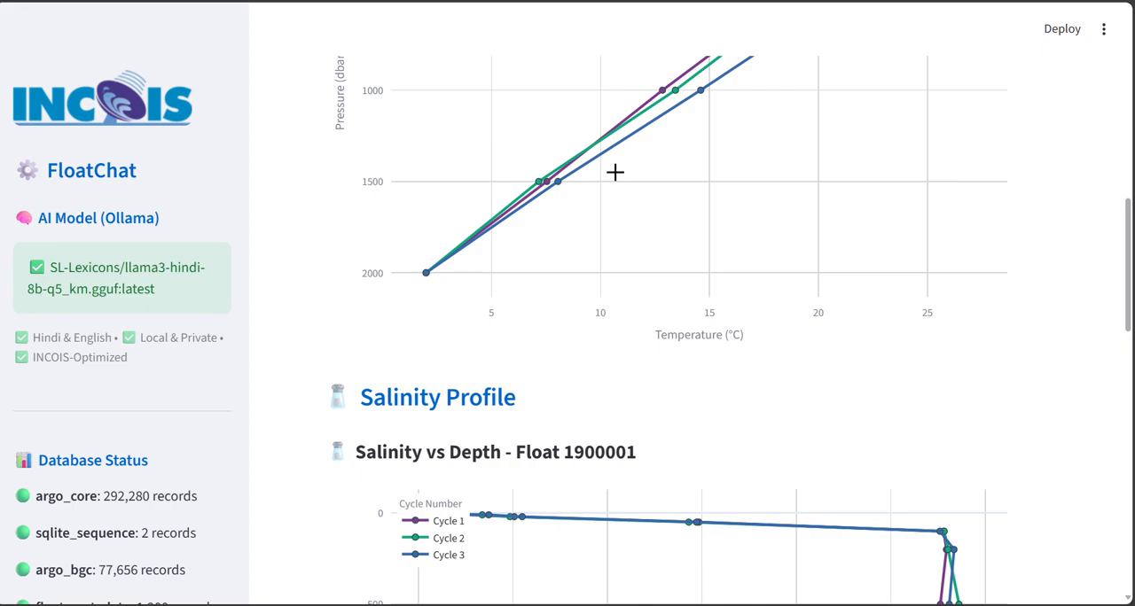
pyautogui.scroll(-3)
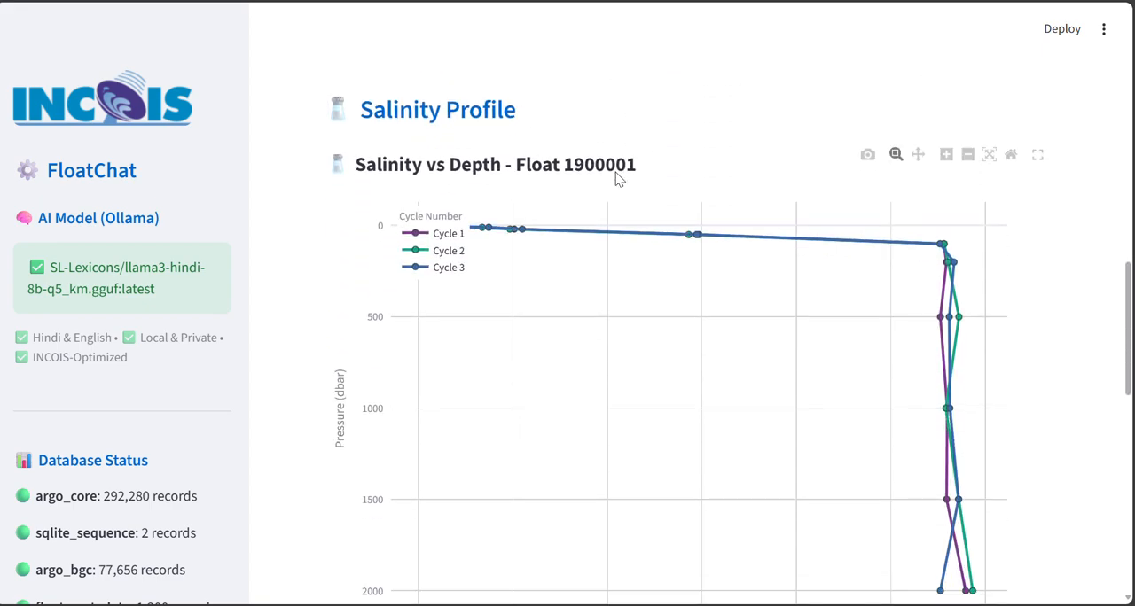
pyautogui.scroll(-3)
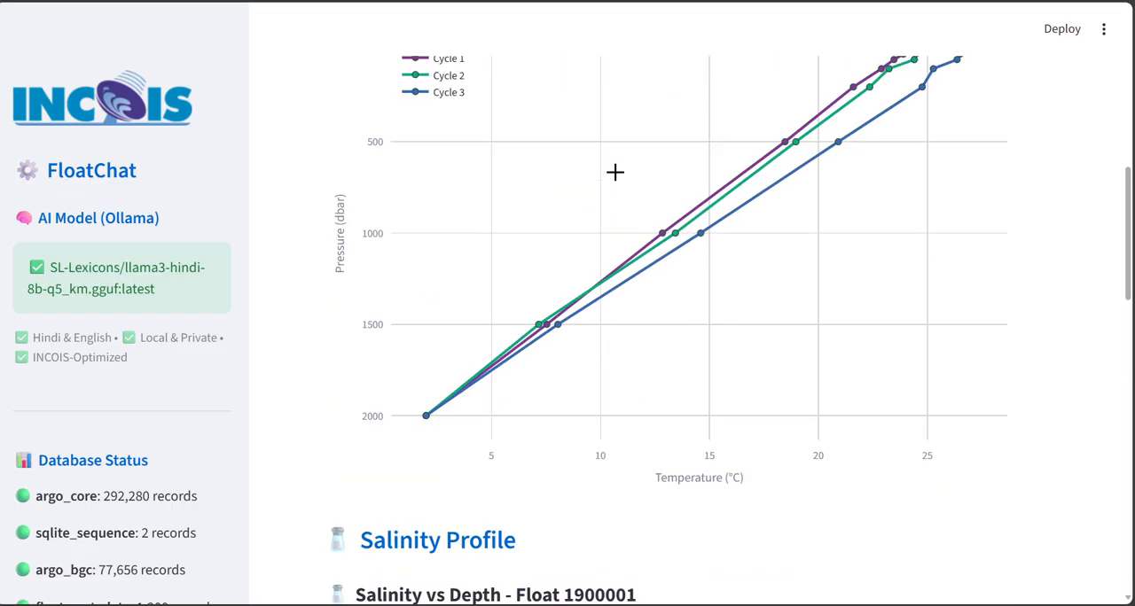
# Step: Return to the AI chat and scroll back to the earlier equatorial salinity answer
pyautogui.click(562, 57)
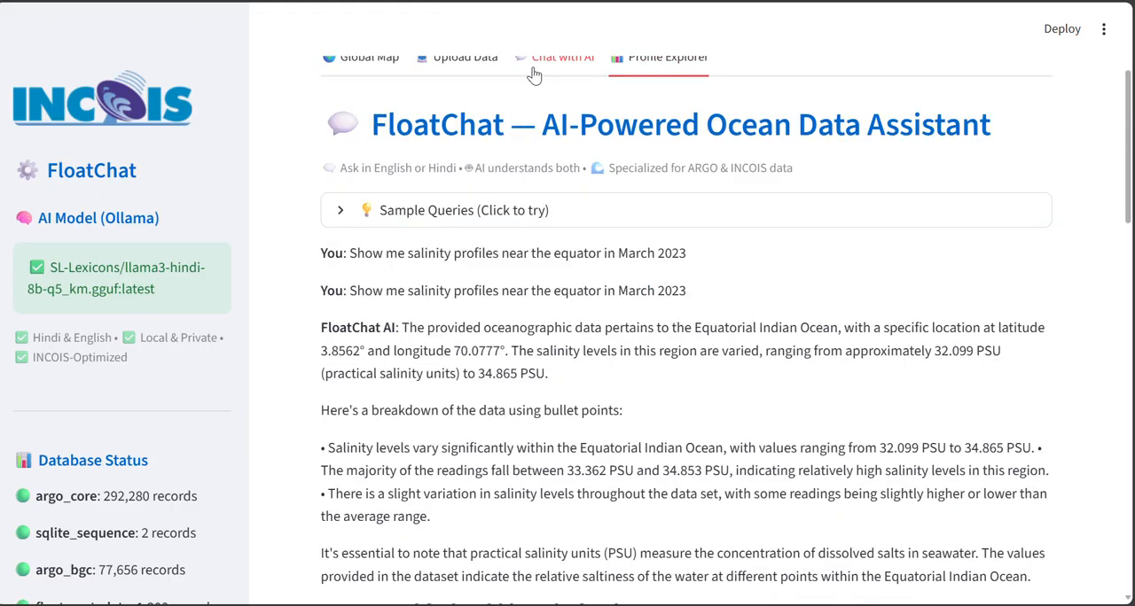
pyautogui.scroll(-3)
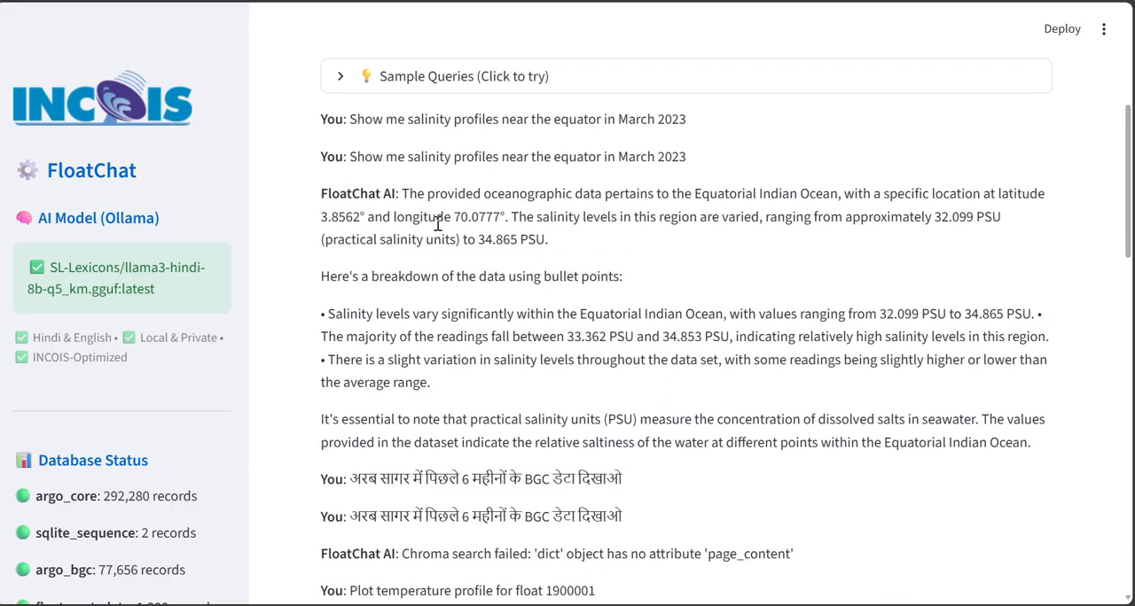
pyautogui.moveTo(559, 235)
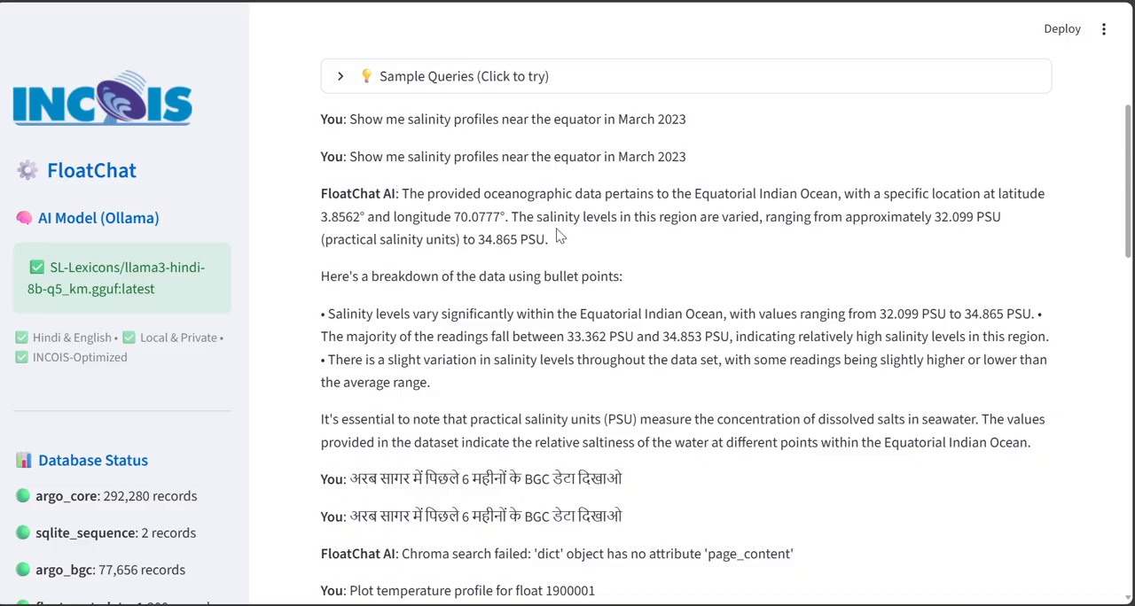
pyautogui.moveTo(604, 255)
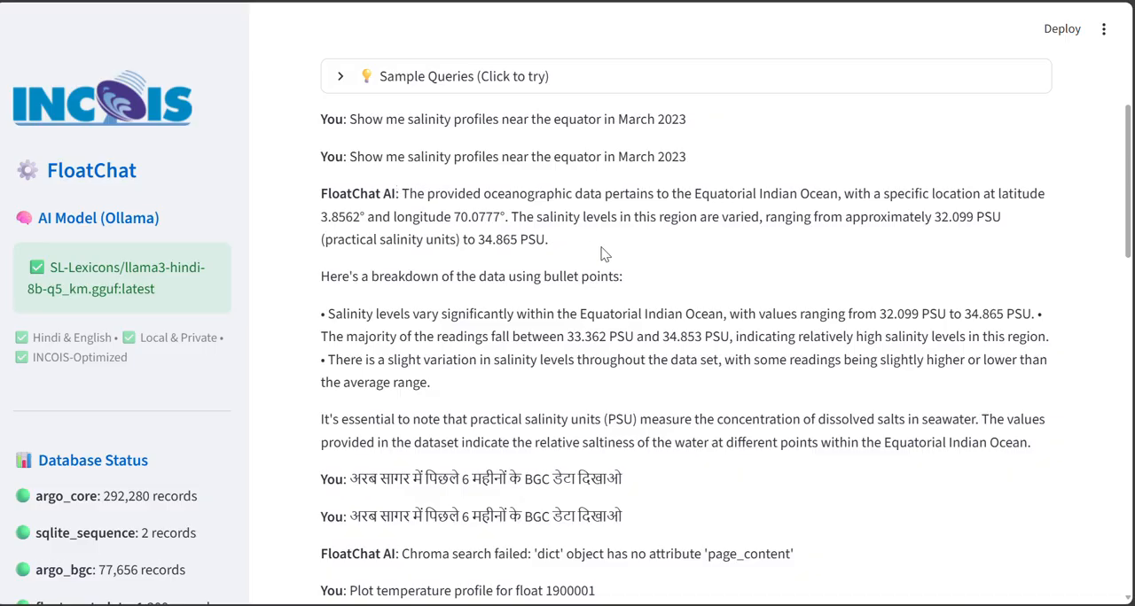
pyautogui.scroll(-3)
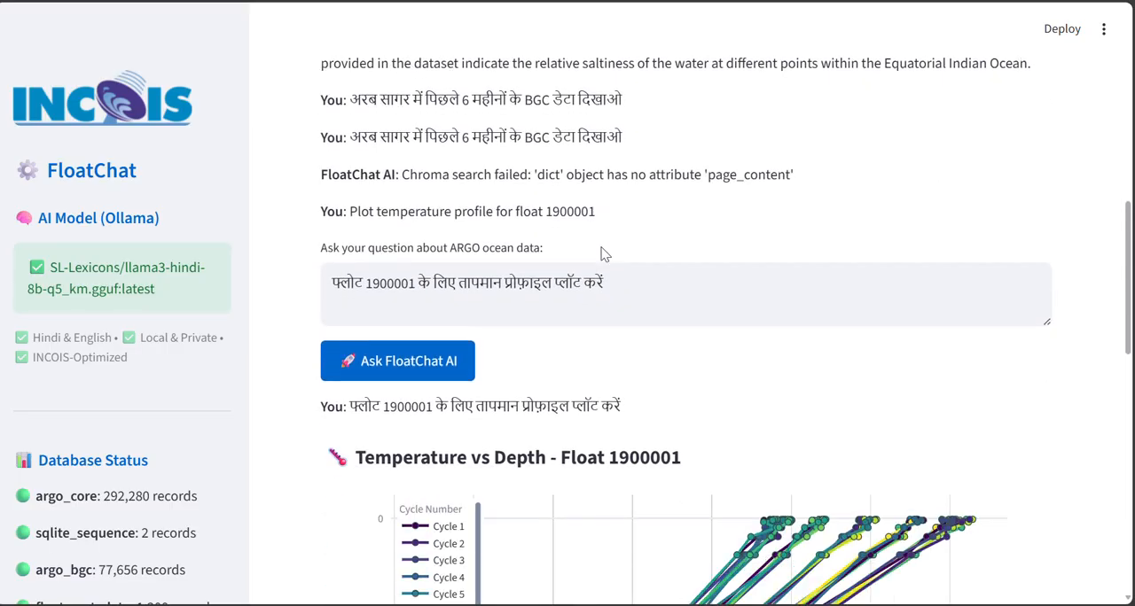
pyautogui.scroll(3)
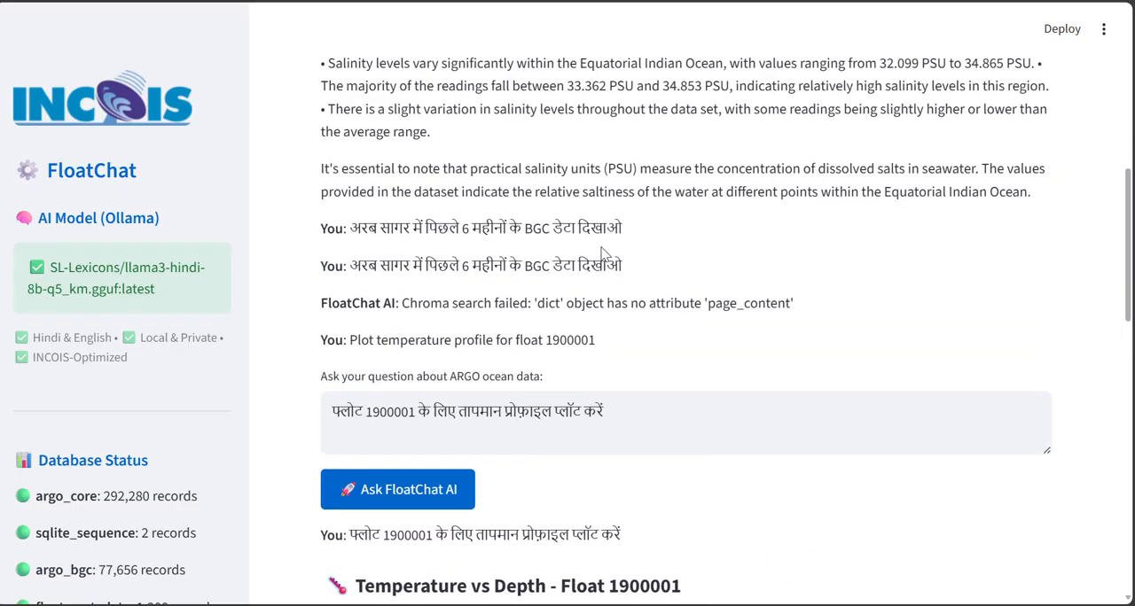
pyautogui.scroll(3)
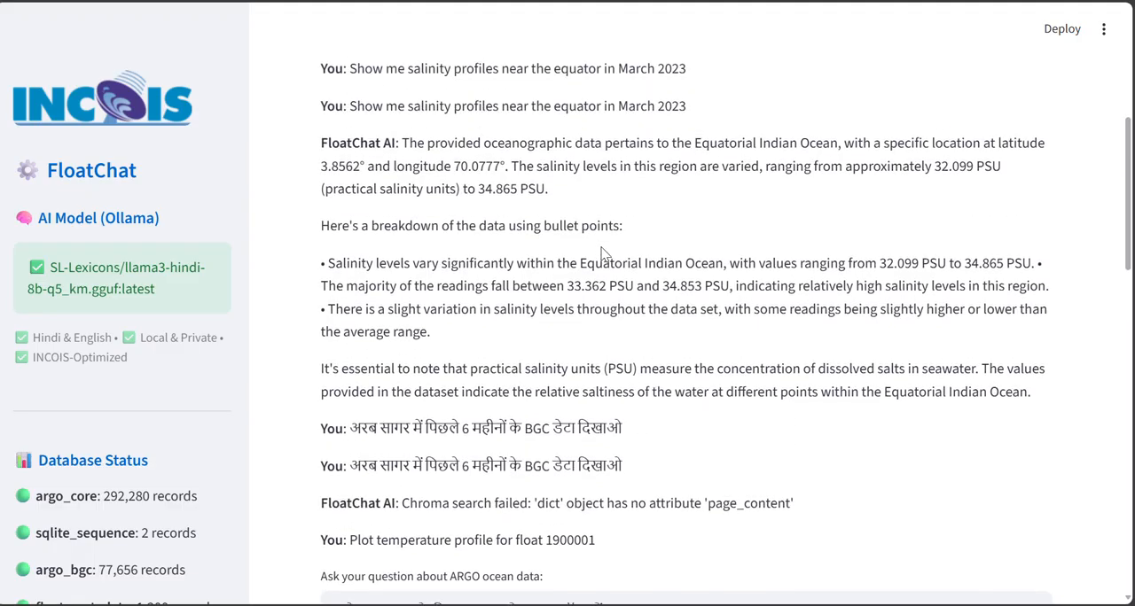
pyautogui.scroll(3)
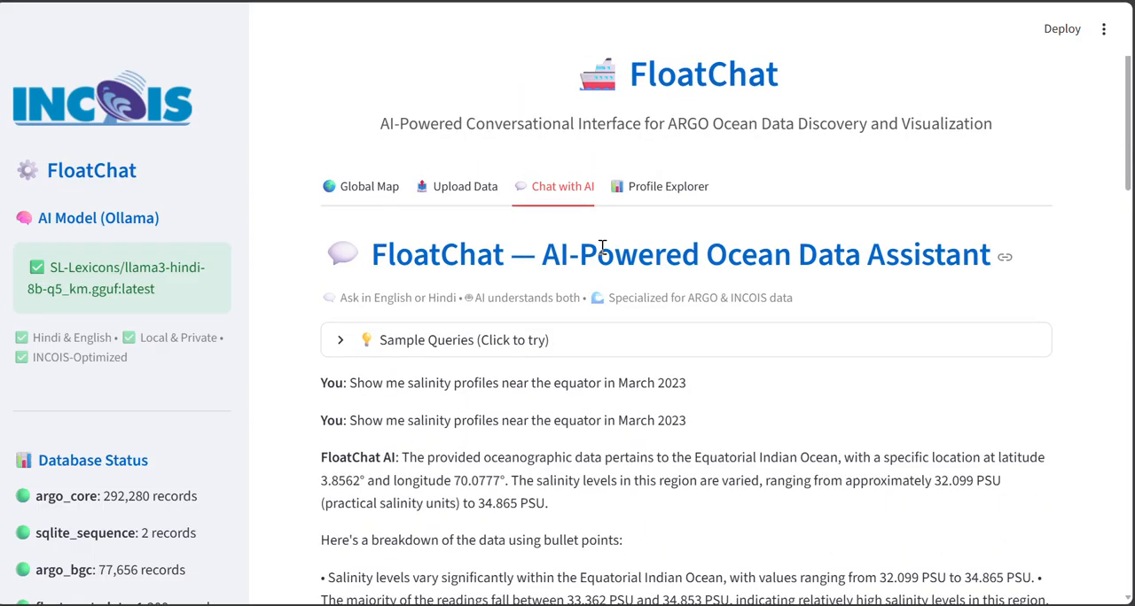
# Step: Review the failed Hindi BGC query and the rest of the conversation history
pyautogui.scroll(3)
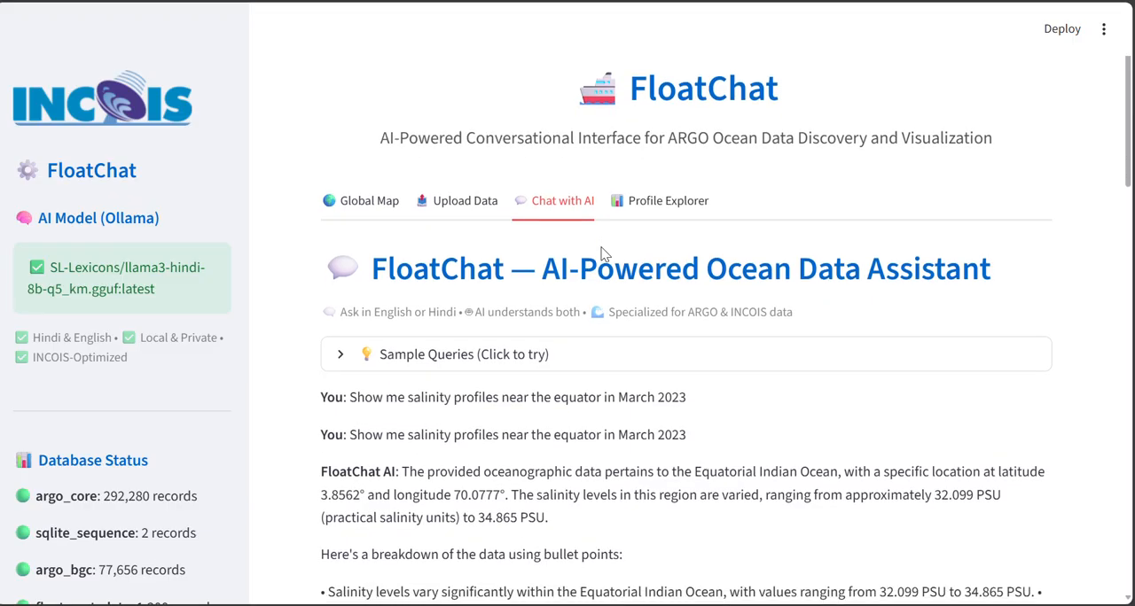
pyautogui.scroll(-3)
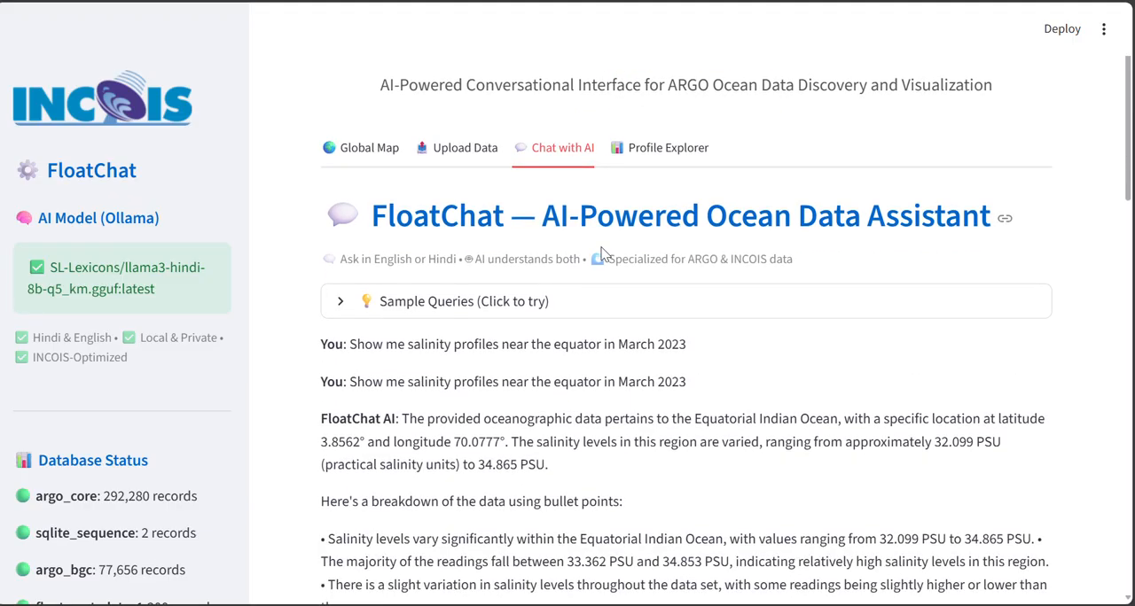
pyautogui.scroll(3)
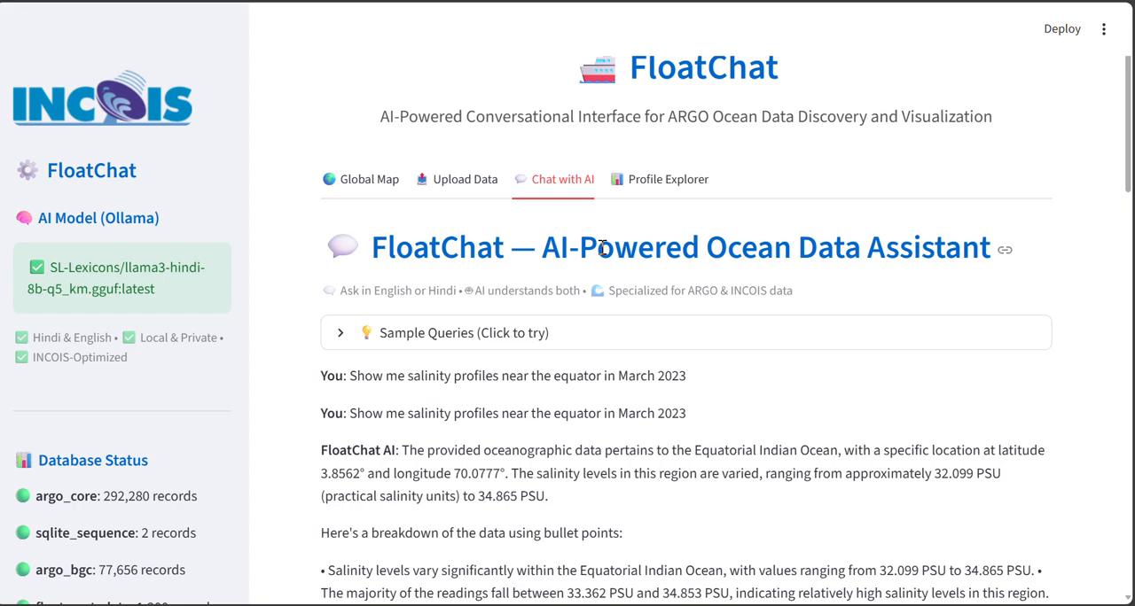
pyautogui.scroll(-3)
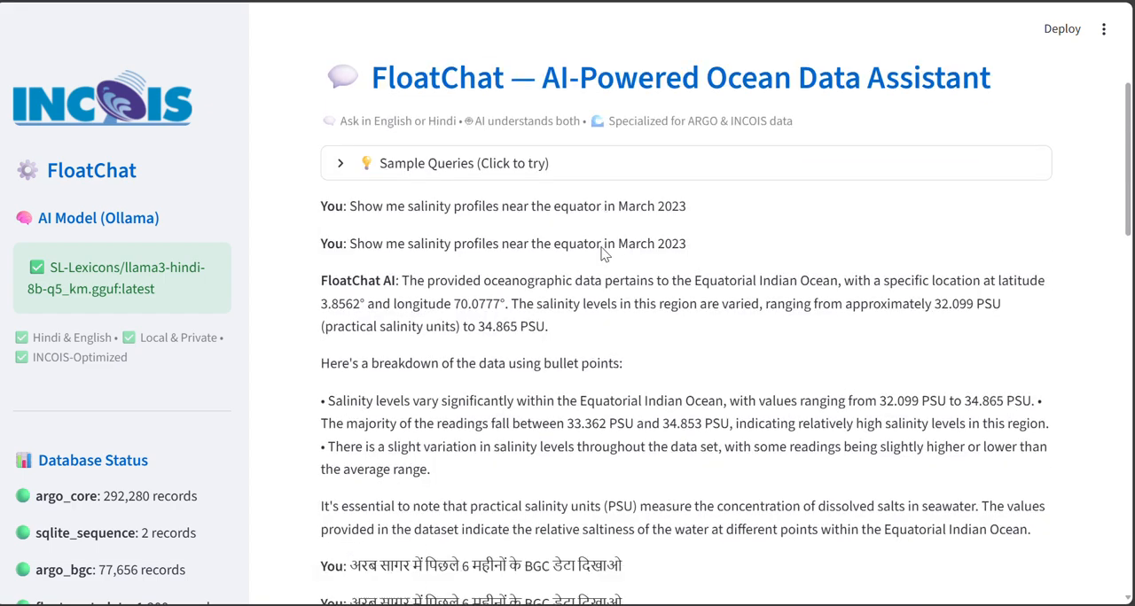
pyautogui.scroll(-3)
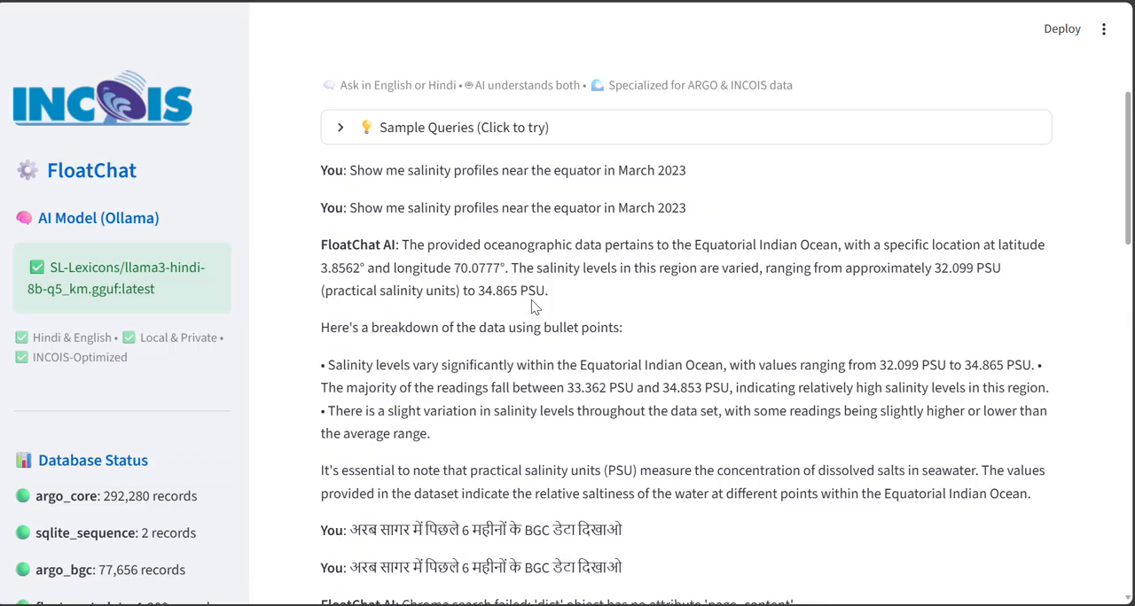
pyautogui.scroll(3)
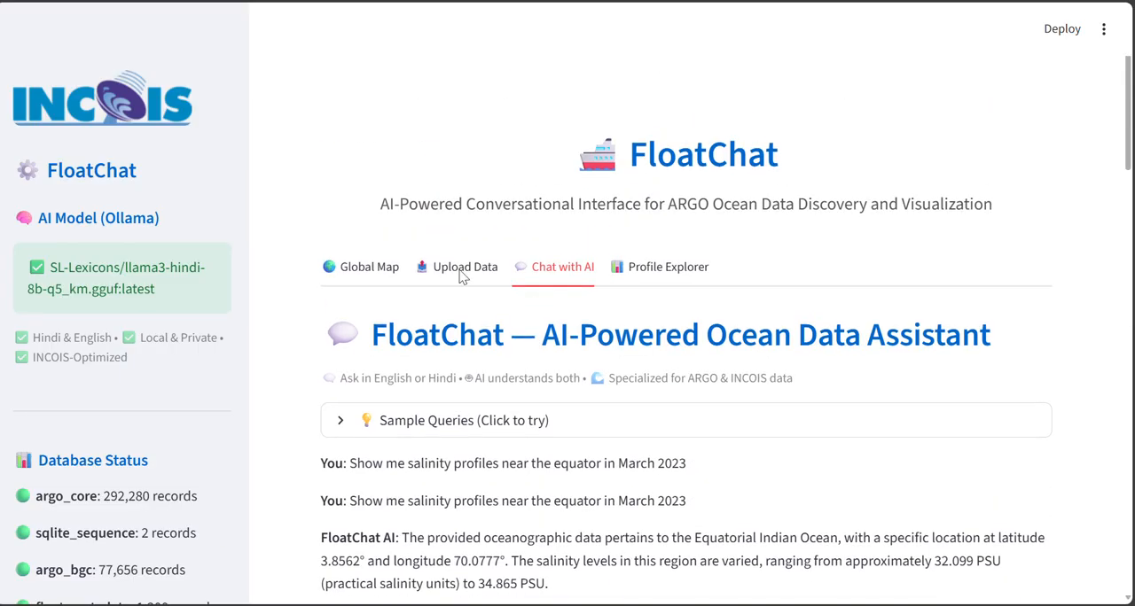
# Step: Show the Global ARGO Float Distribution map plotting 50 of 800 floats across the Indian Ocean
pyautogui.click(368, 266)
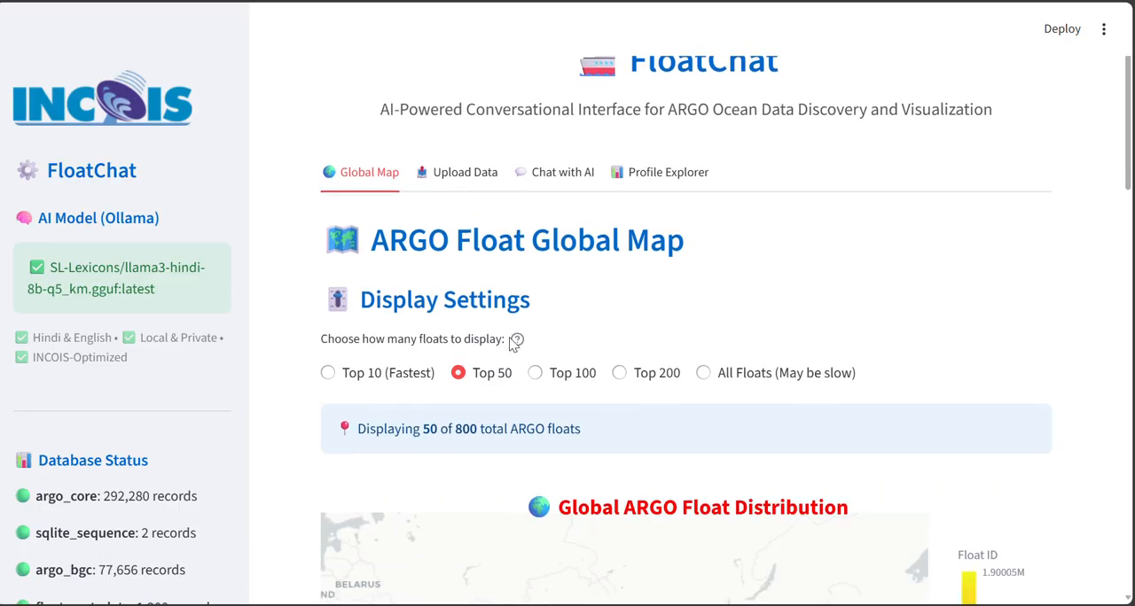
pyautogui.scroll(-3)
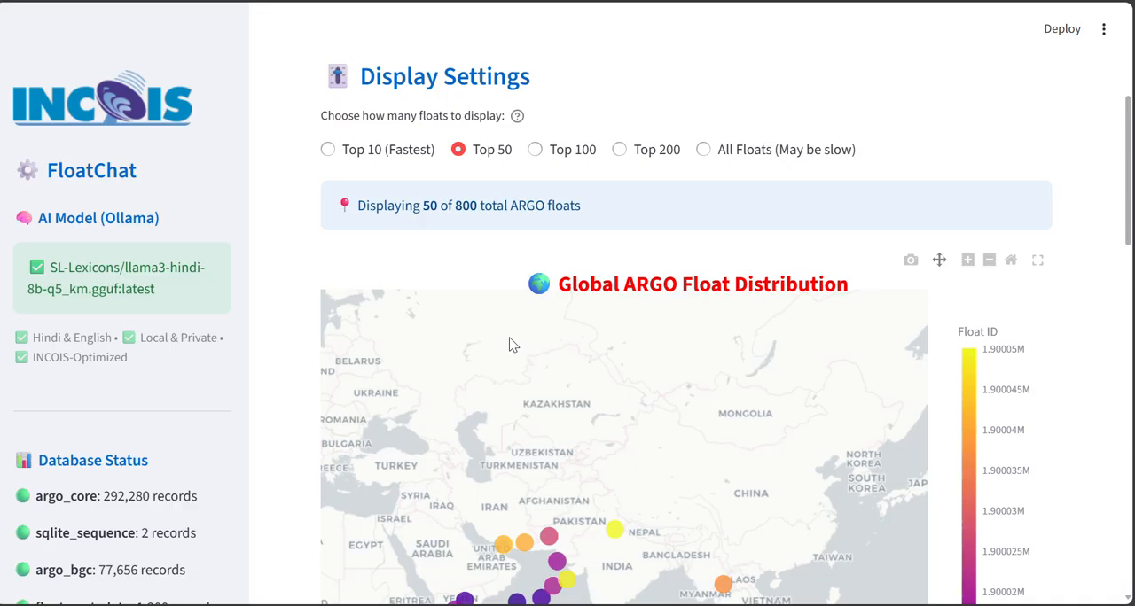
pyautogui.scroll(-3)
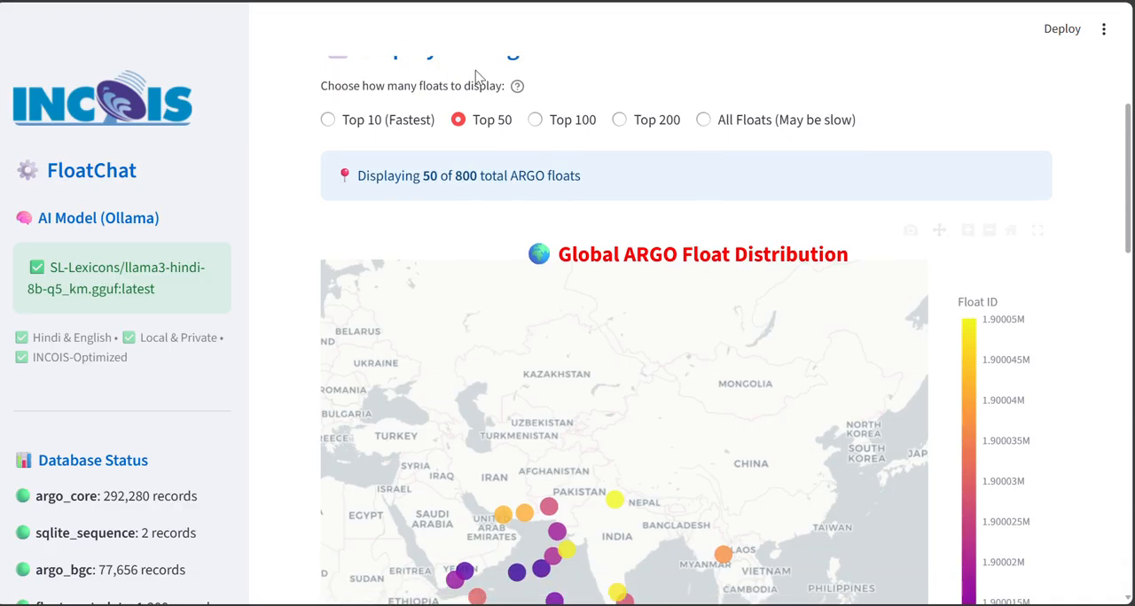